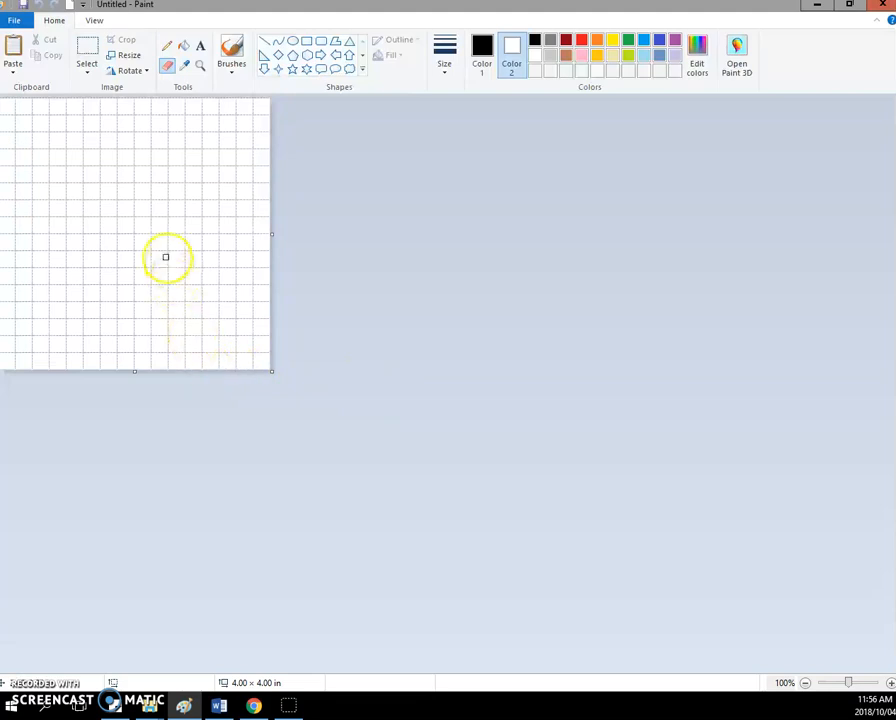
Set the canvas width to 2 inches in the image properties
click(16, 20)
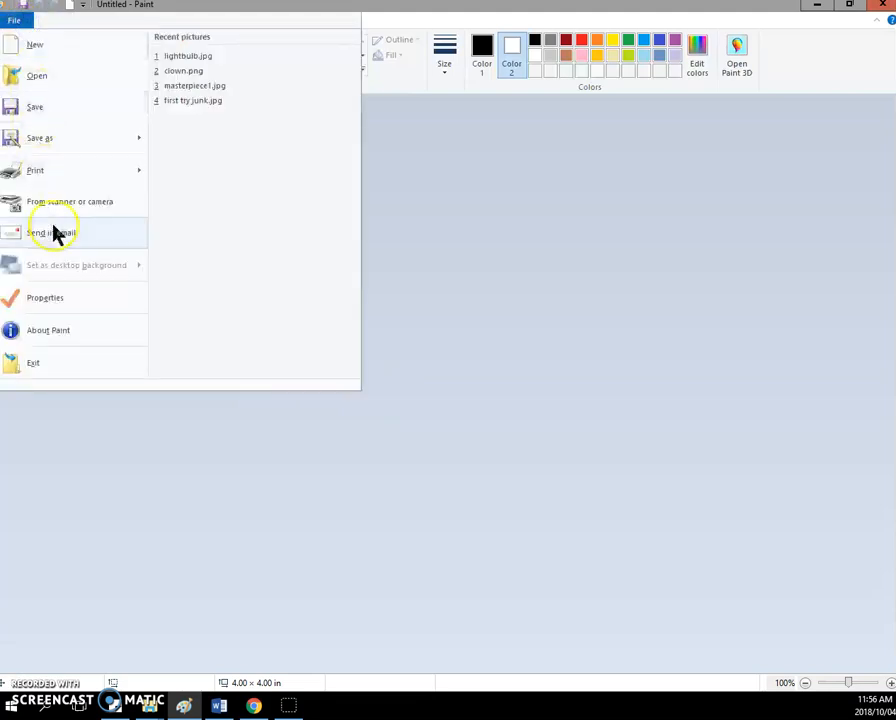
click(44, 296)
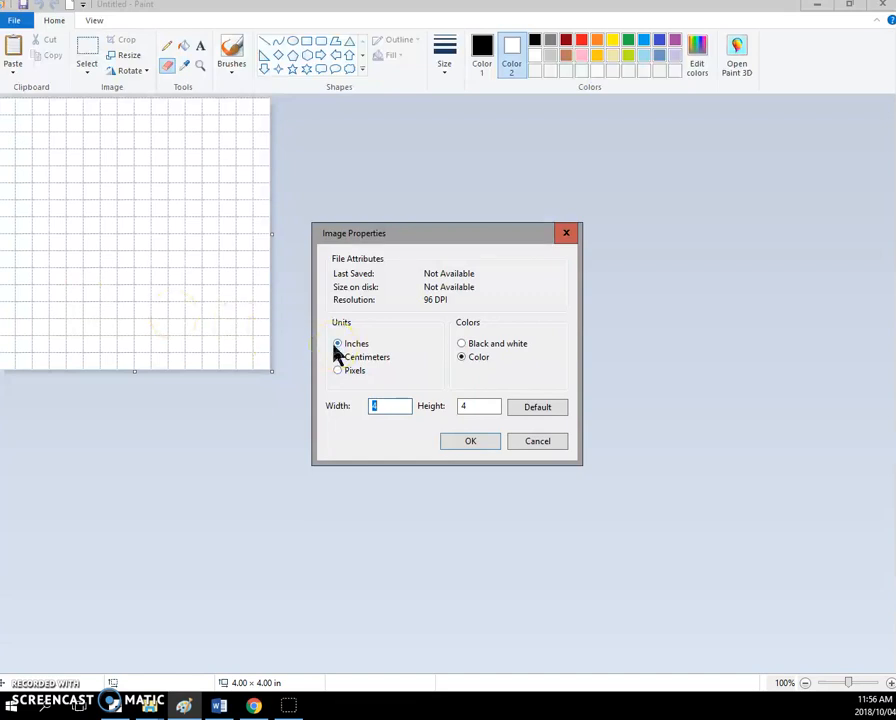
click(470, 442)
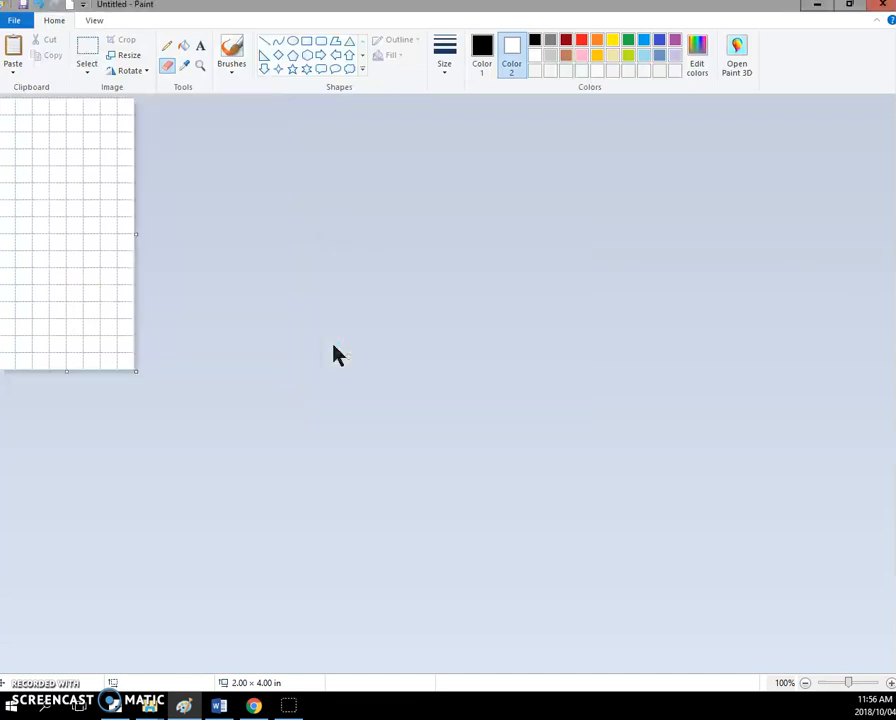
Set the canvas height to 2 inches, giving a 2 by 2 inch canvas
click(16, 20)
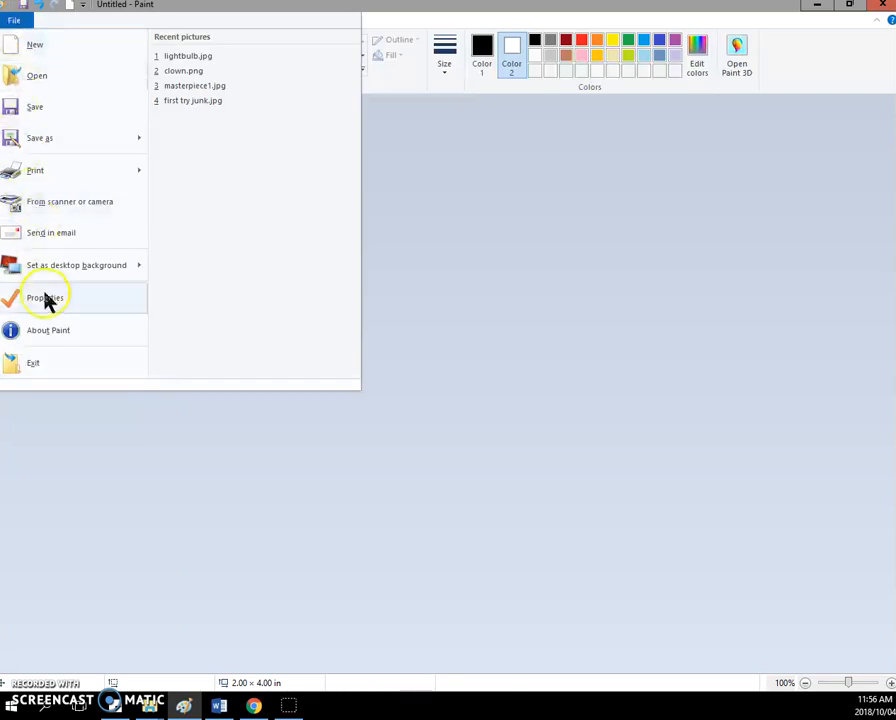
click(46, 298)
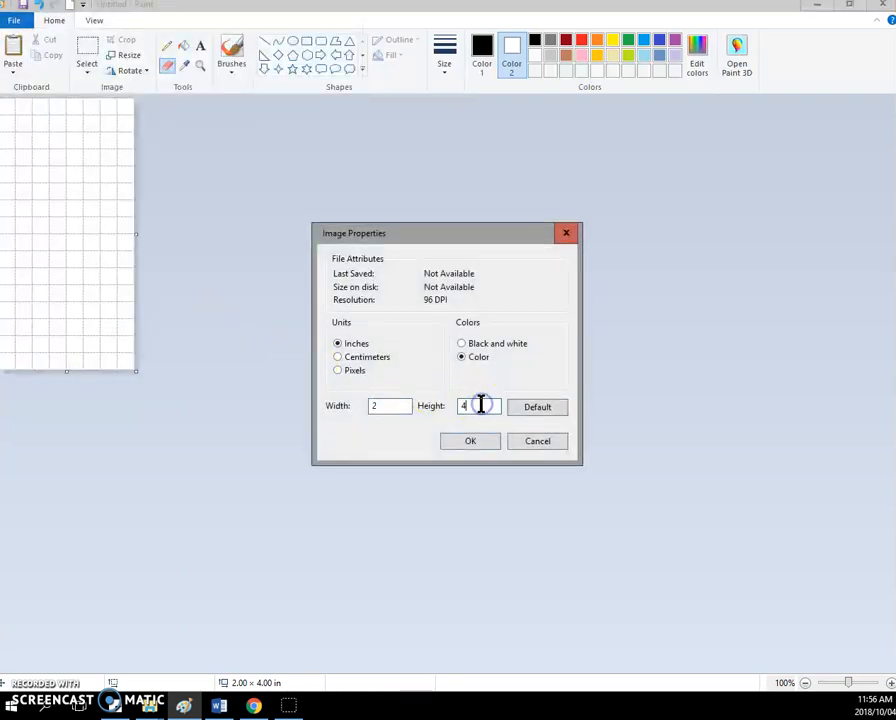
text(2)
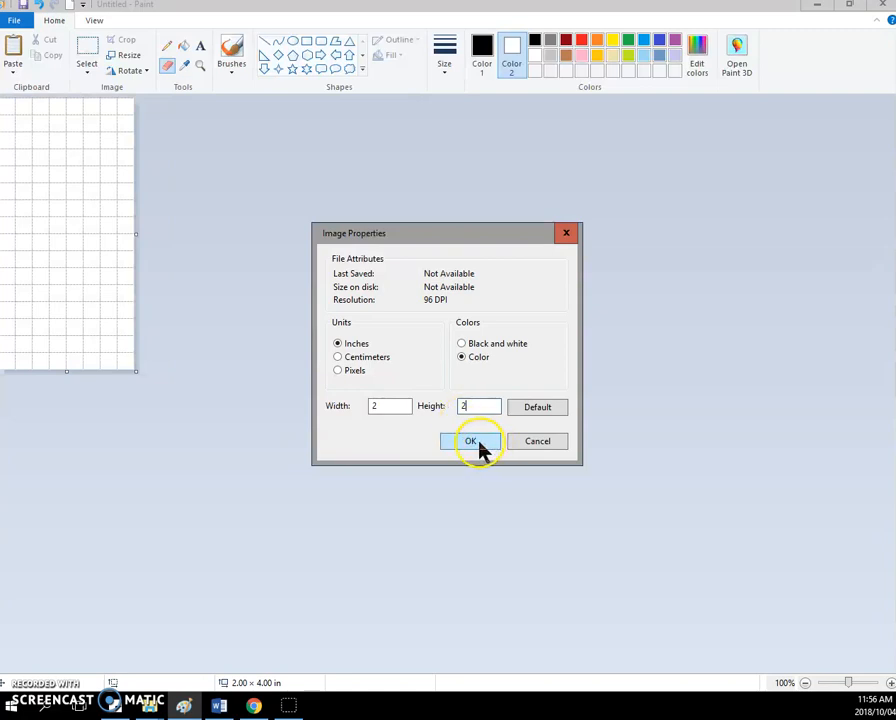
click(470, 442)
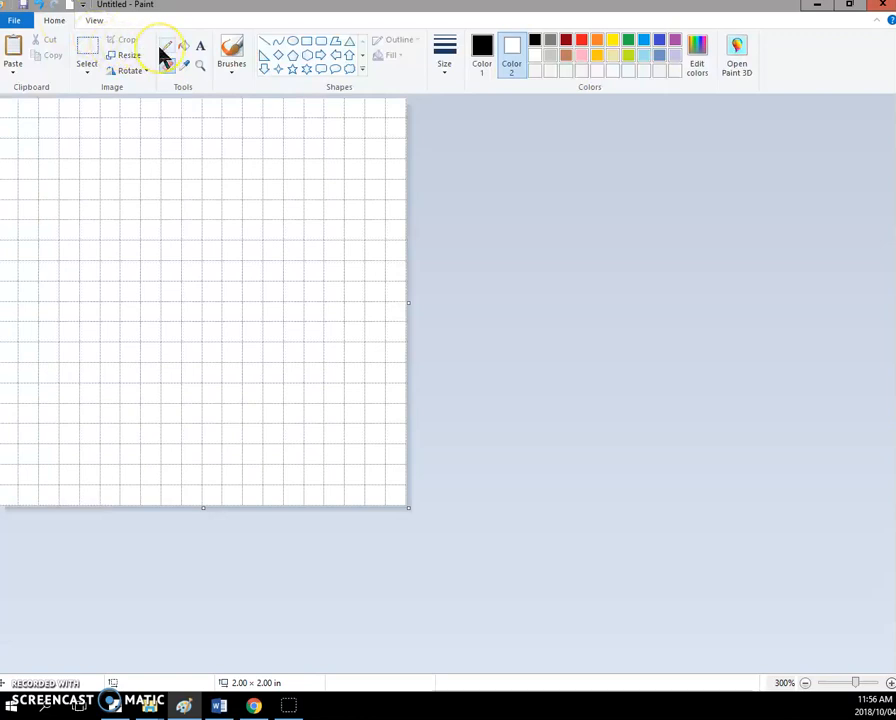
mouse_move(168, 48)
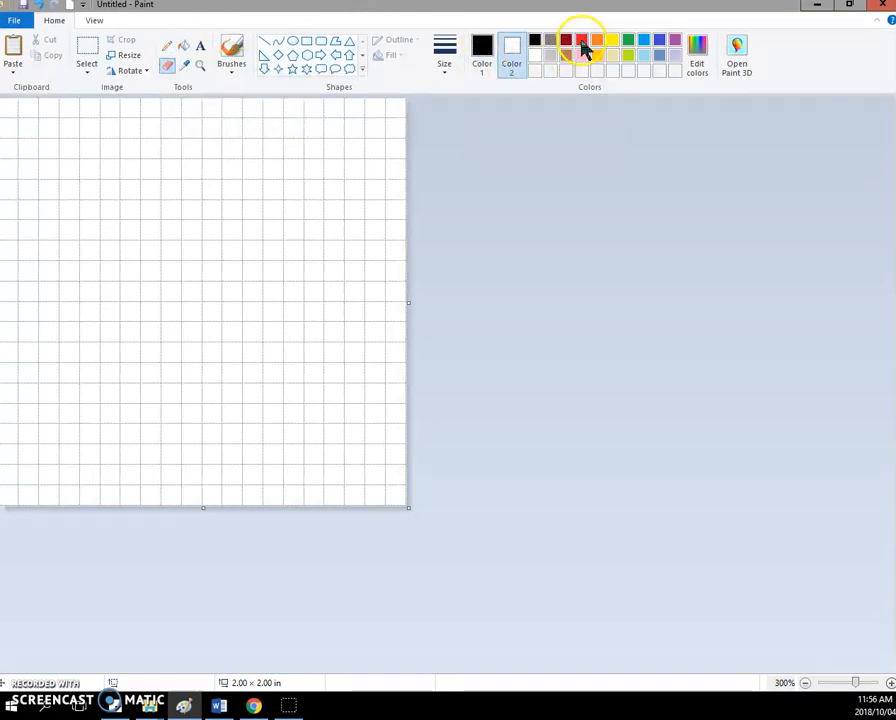
Make red both Color 1 and Color 2, with the line size choices shown
click(580, 40)
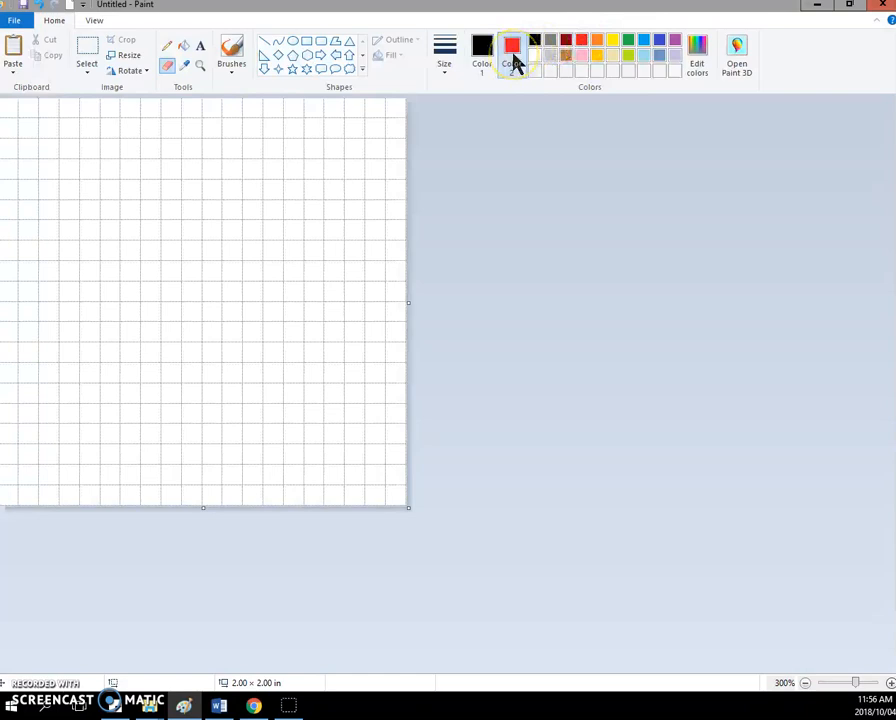
mouse_move(494, 50)
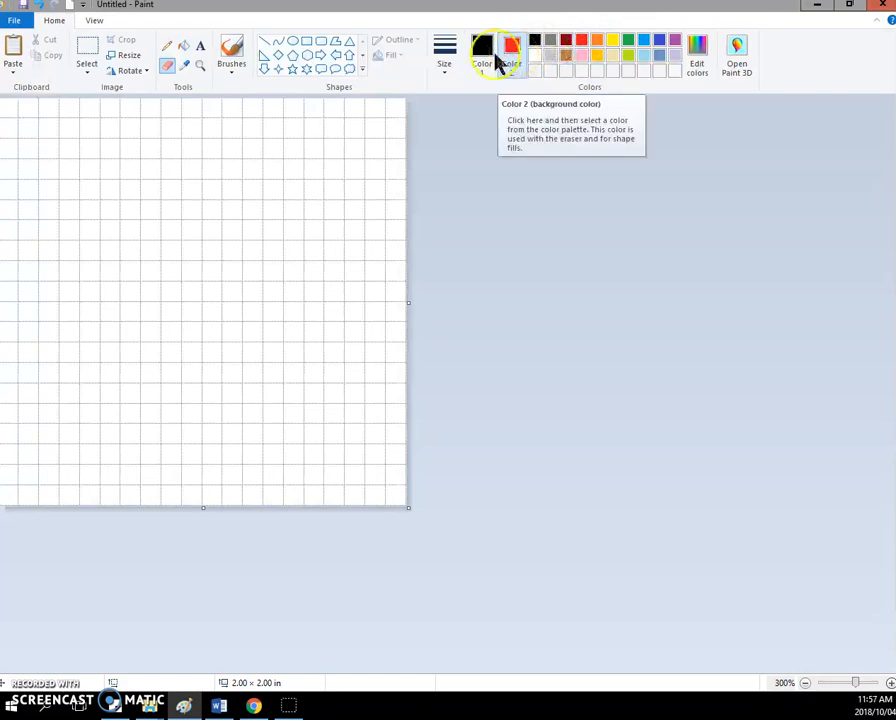
mouse_move(168, 52)
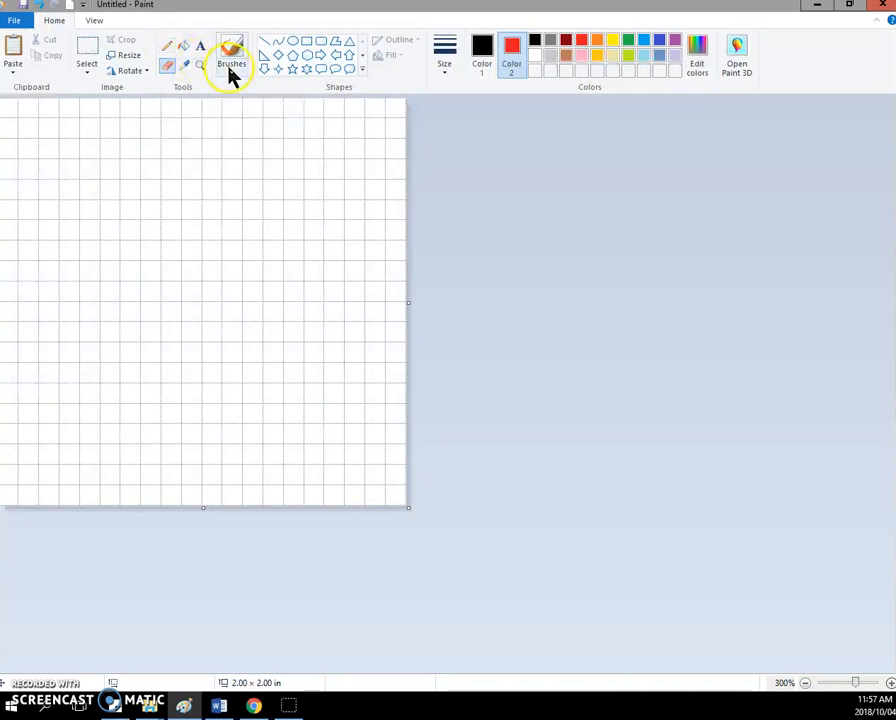
mouse_move(232, 62)
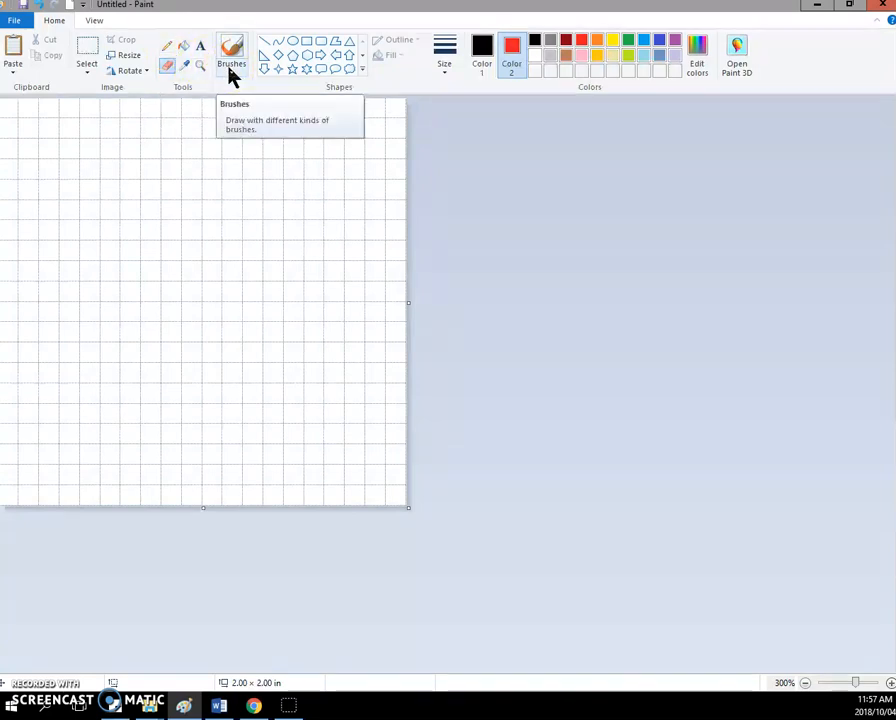
mouse_move(184, 52)
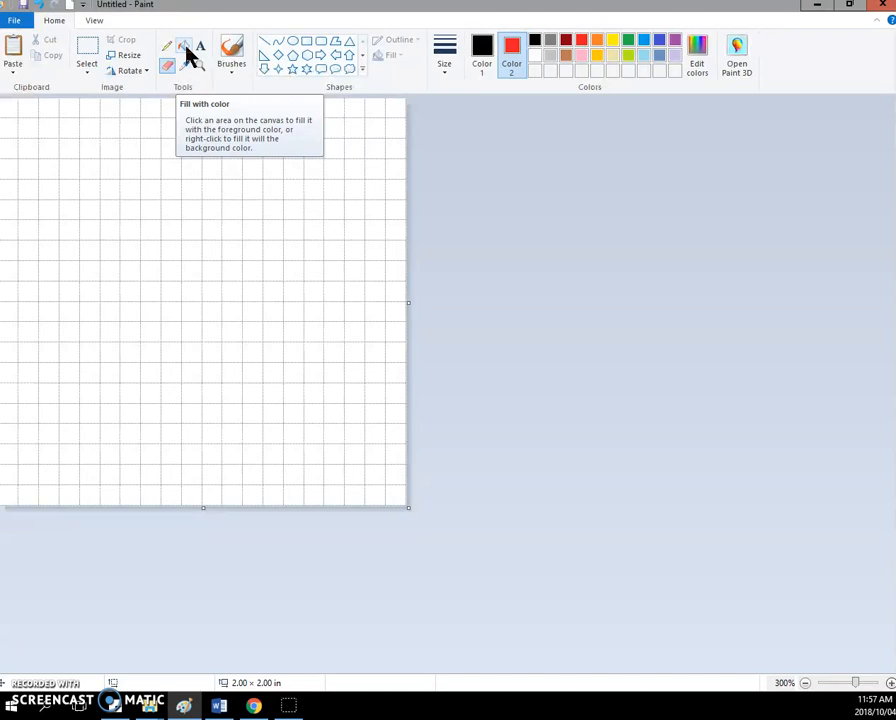
mouse_move(168, 50)
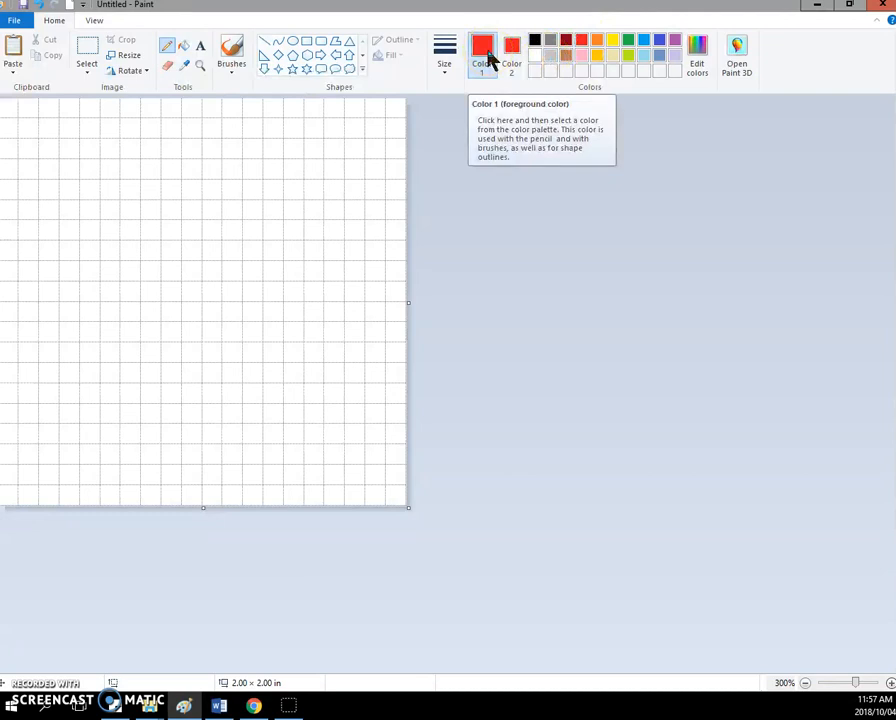
click(444, 50)
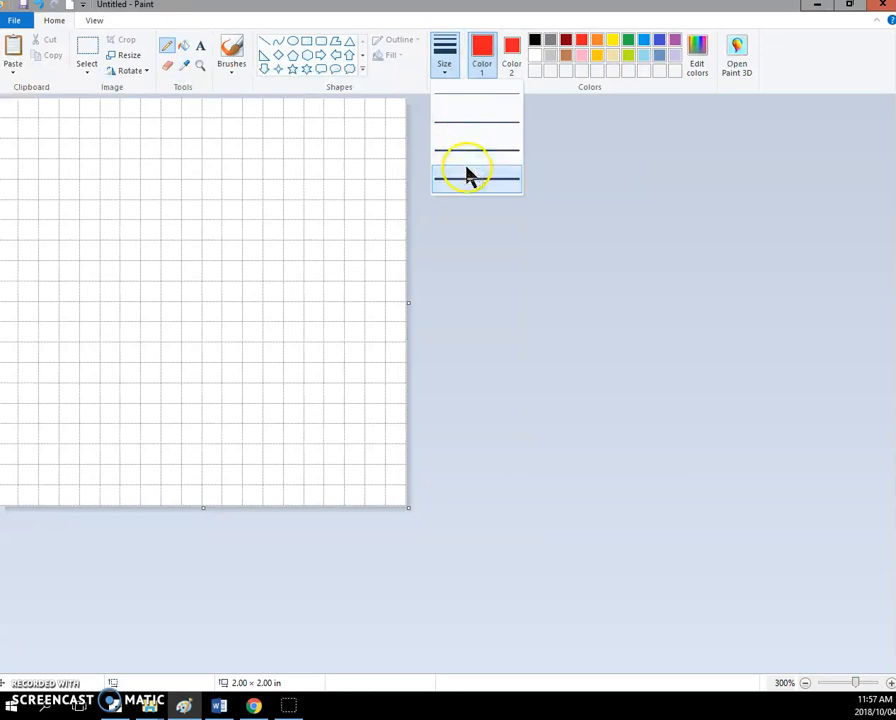
click(476, 184)
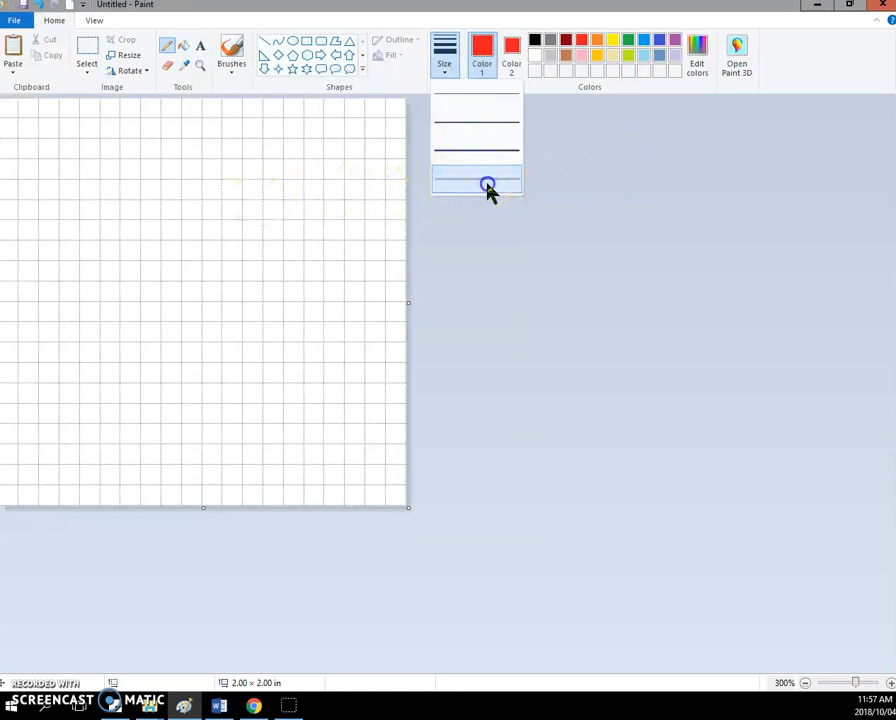
Draw a closed apple outline with the thickest red line and fill it solid red
click(488, 180)
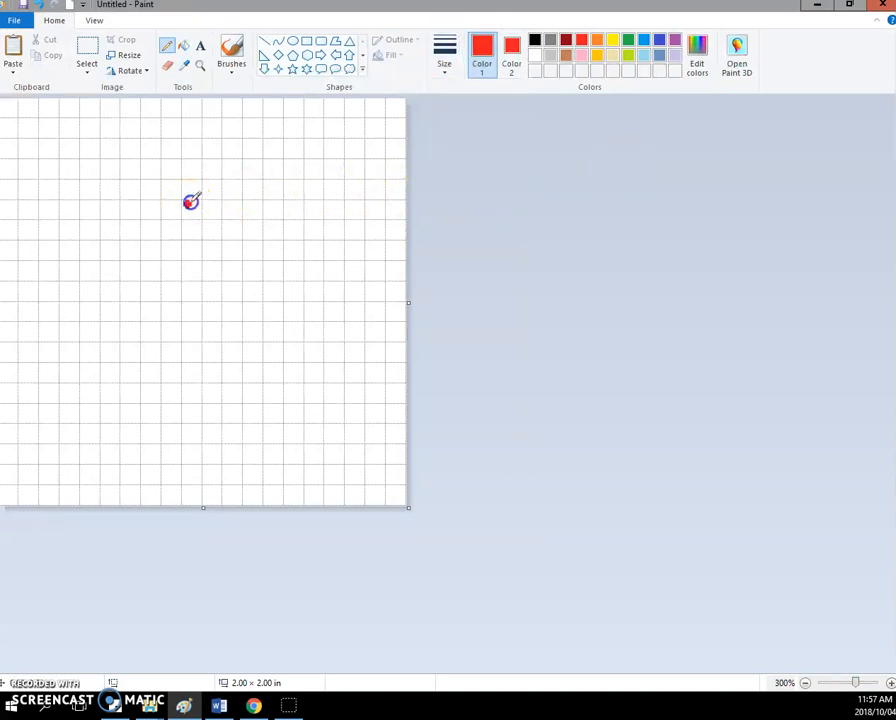
drag(188, 200, 148, 352)
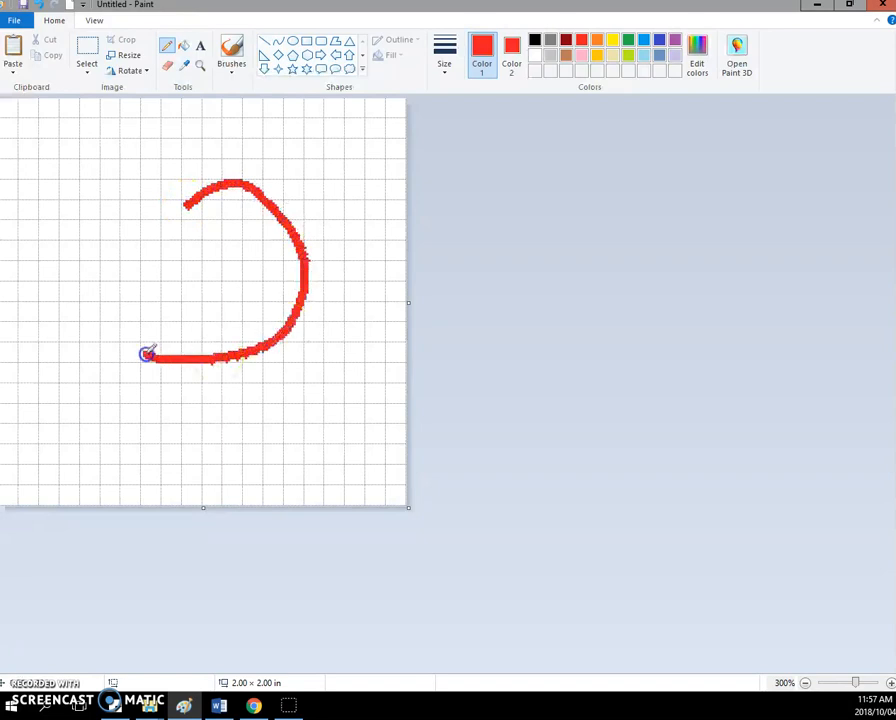
drag(148, 352, 132, 176)
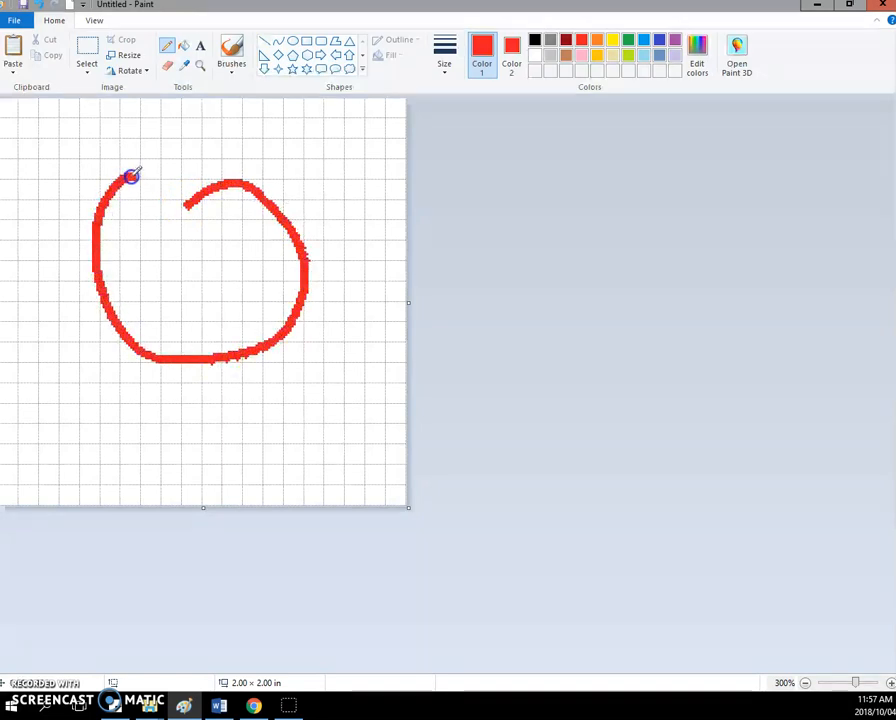
drag(130, 178, 170, 192)
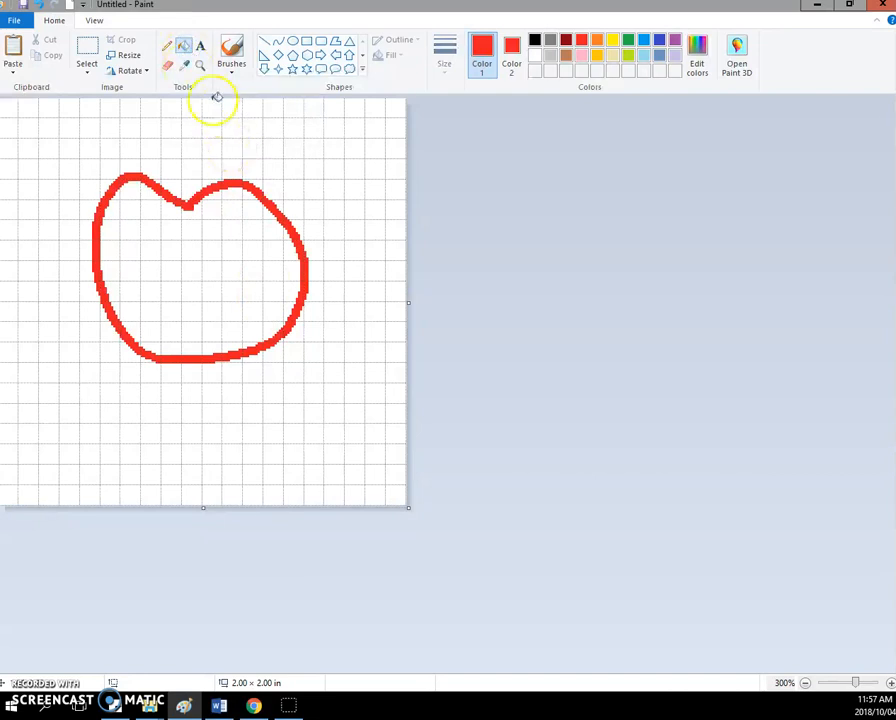
mouse_move(184, 50)
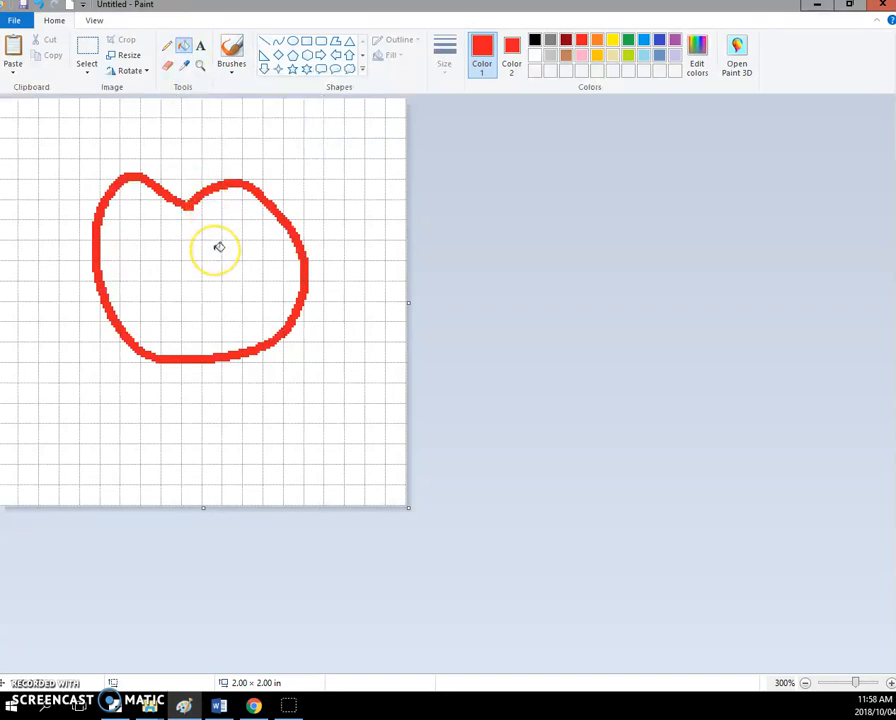
click(218, 248)
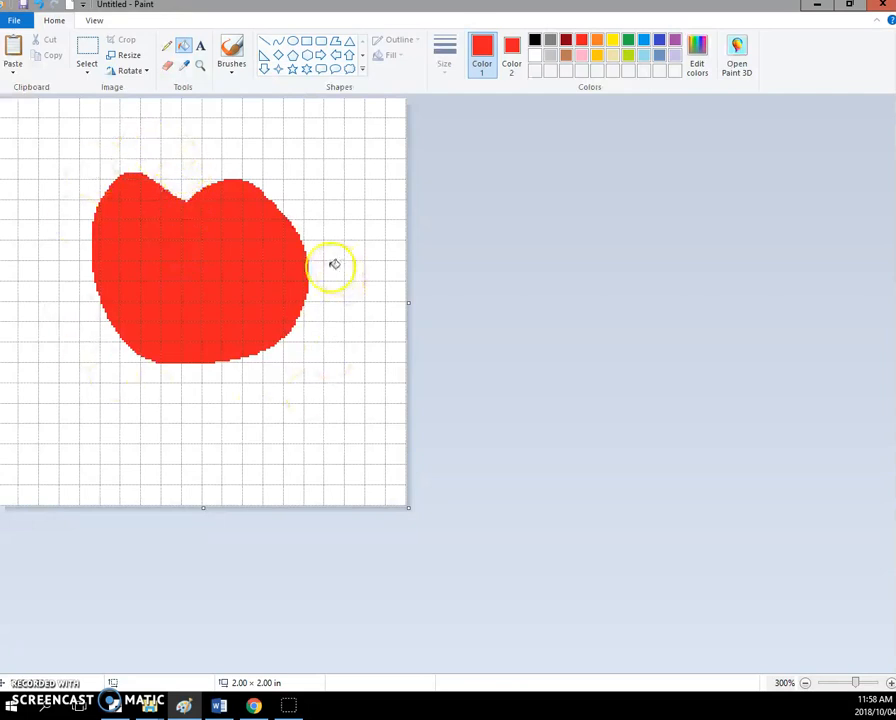
mouse_move(340, 268)
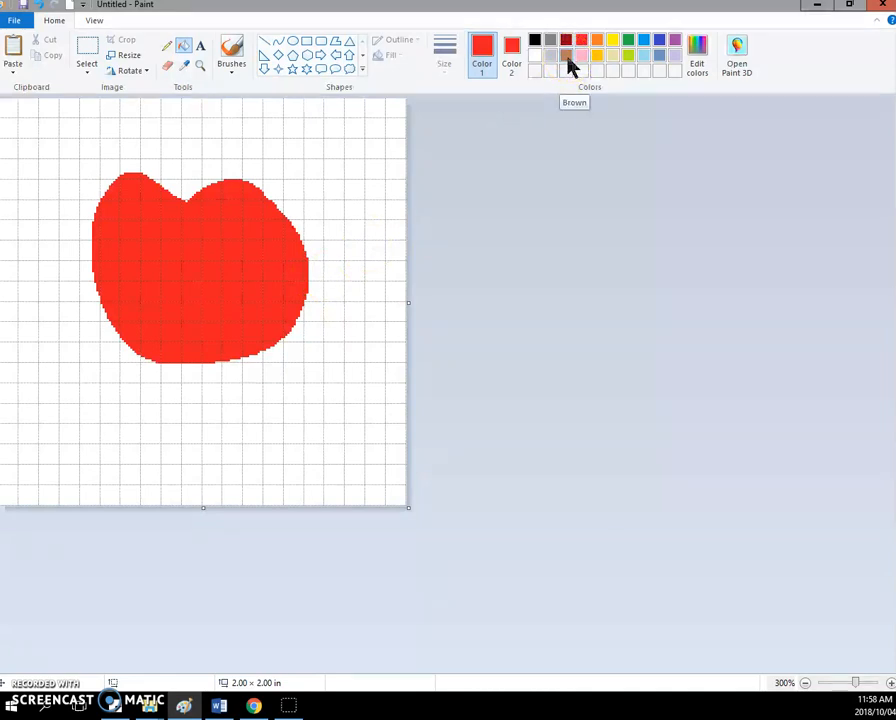
mouse_move(168, 44)
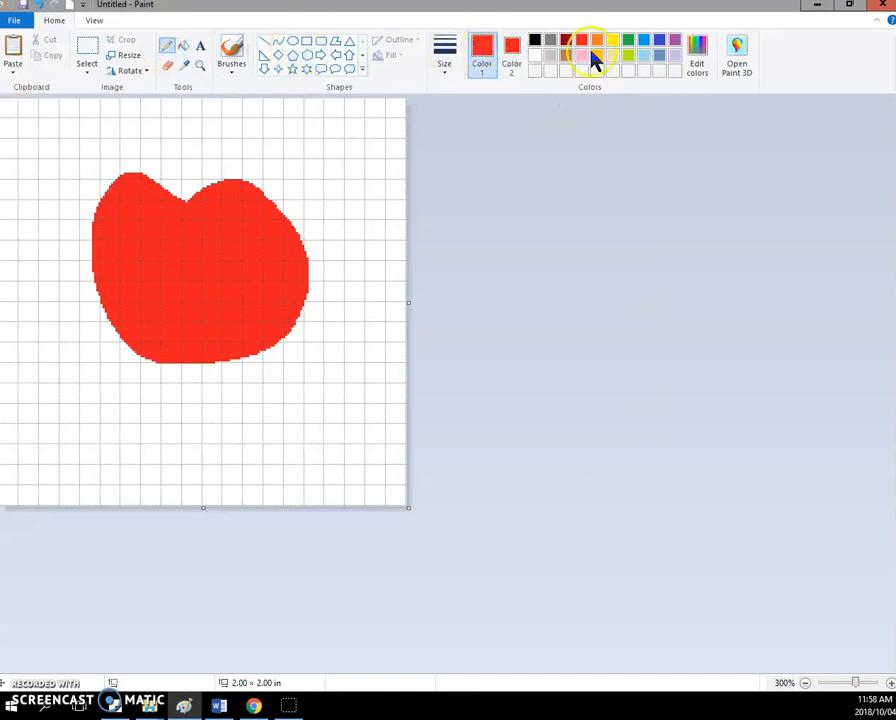
Paint a green leaf beside the apple's brown stem
click(548, 56)
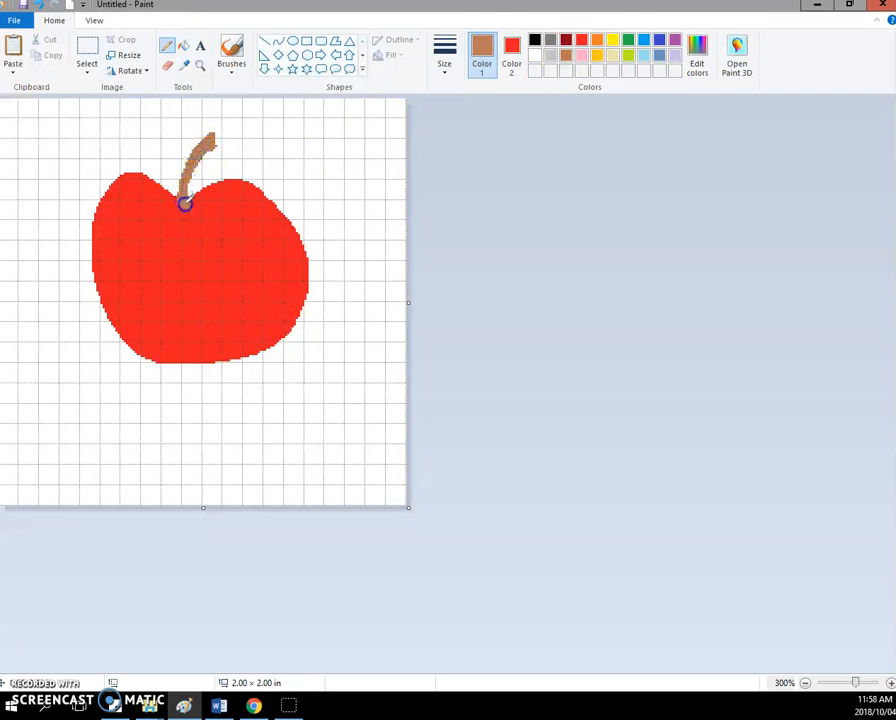
mouse_move(592, 178)
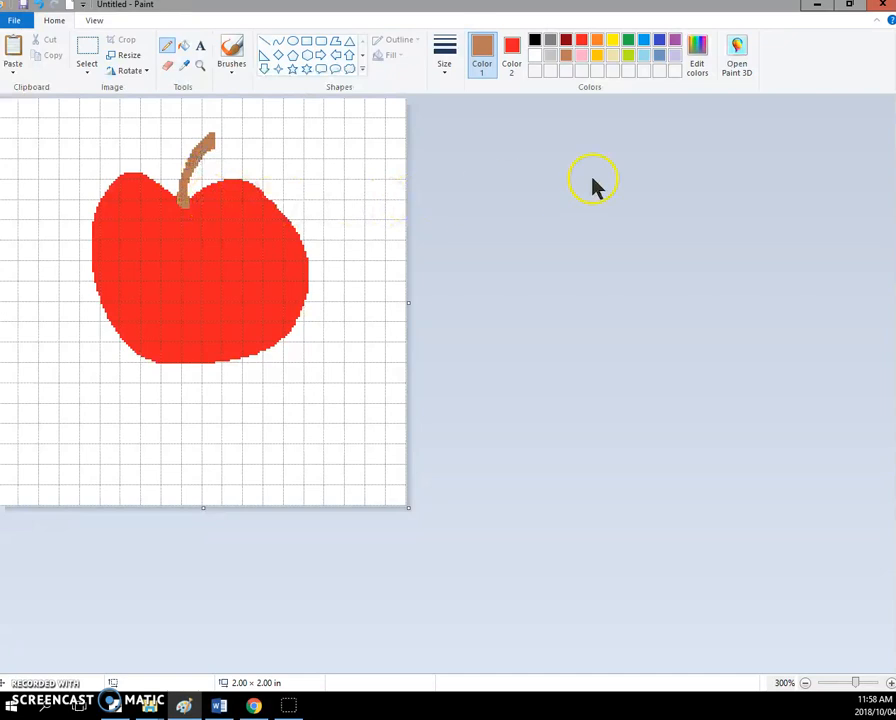
mouse_move(640, 84)
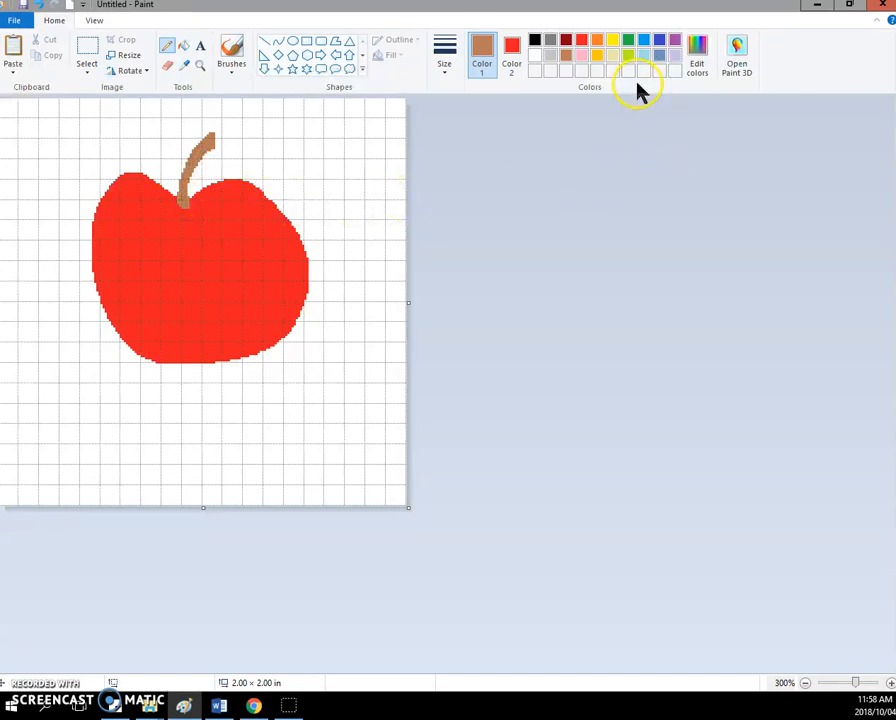
click(628, 40)
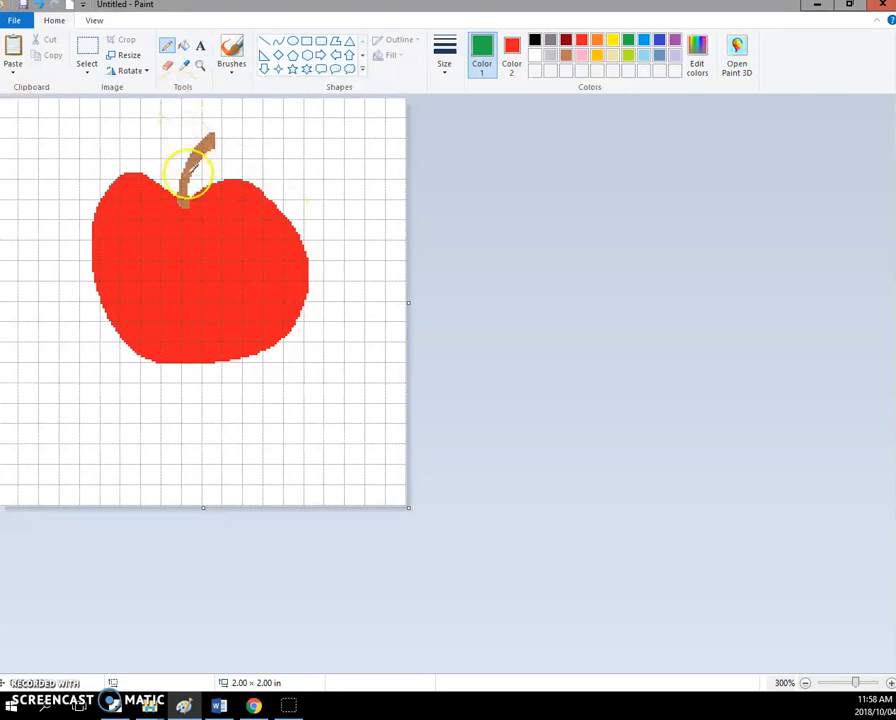
click(180, 164)
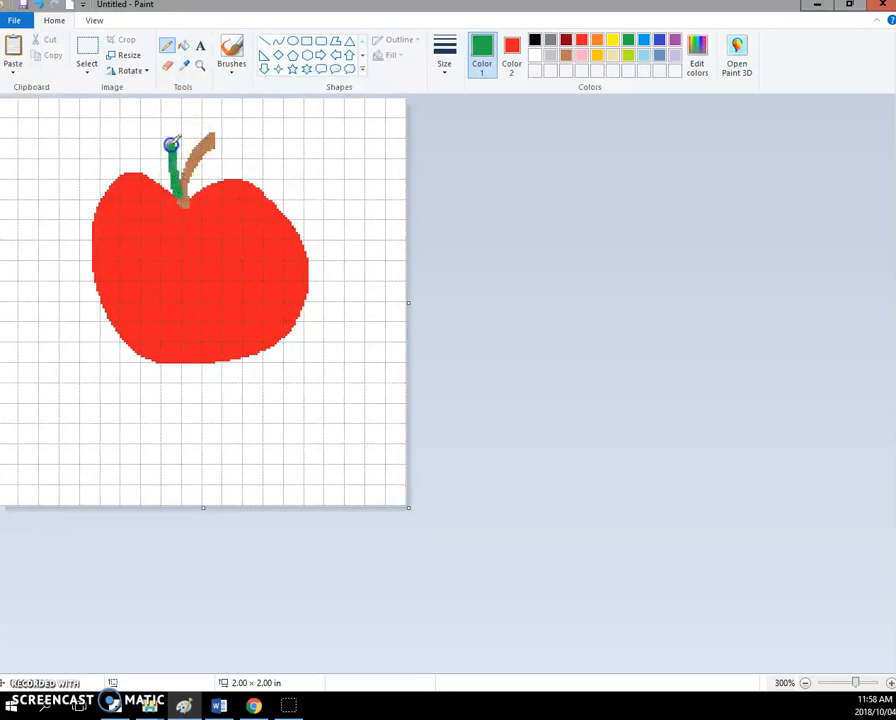
drag(170, 144, 136, 104)
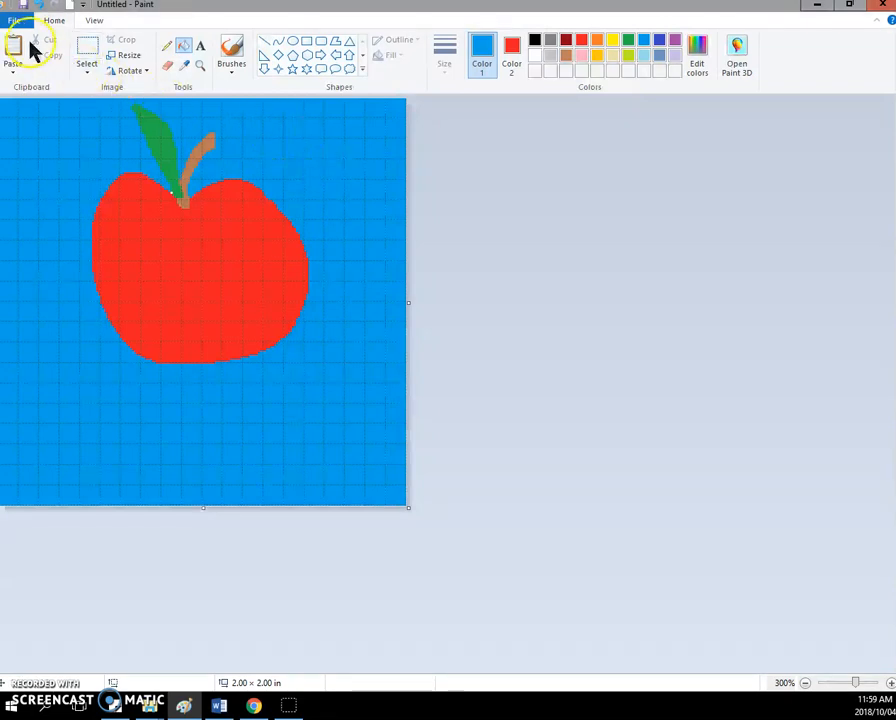
Bring up the file options for the finished blue-background apple drawing
click(16, 20)
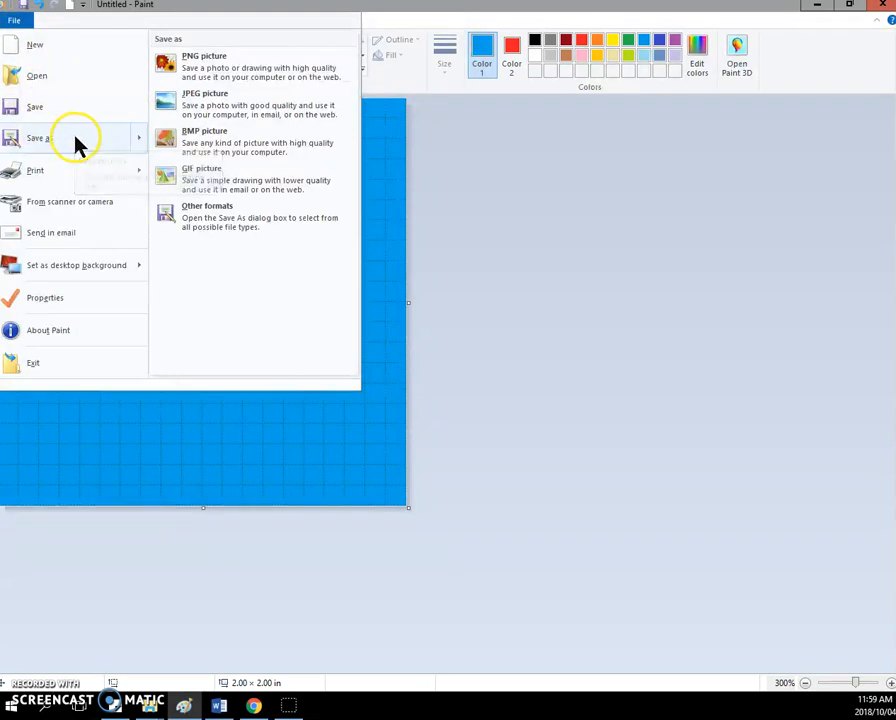
mouse_move(222, 104)
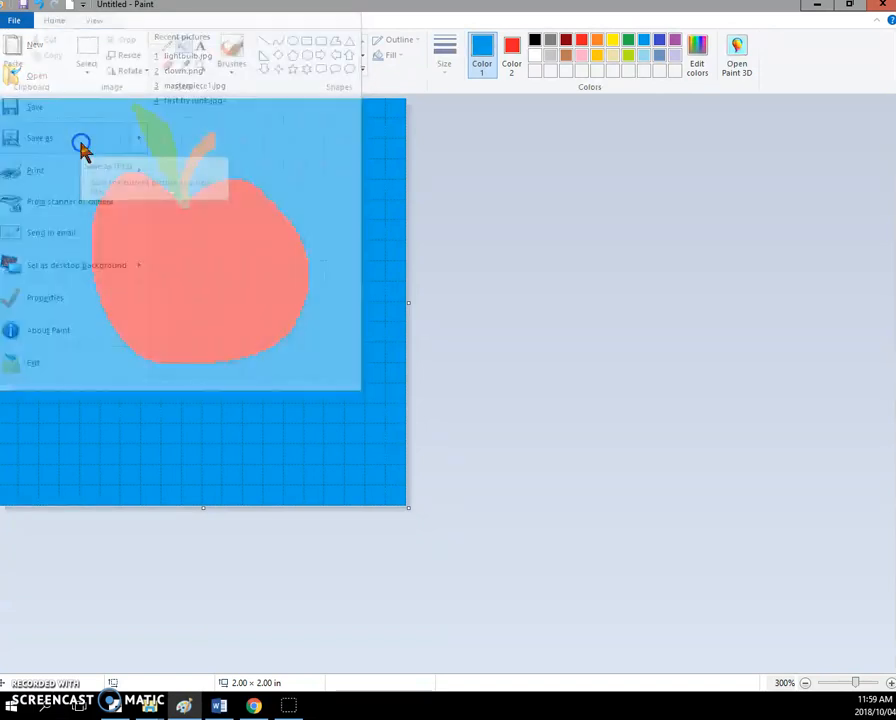
Choose JPEG picture as the save type and enter 'apple' as the file name
click(40, 138)
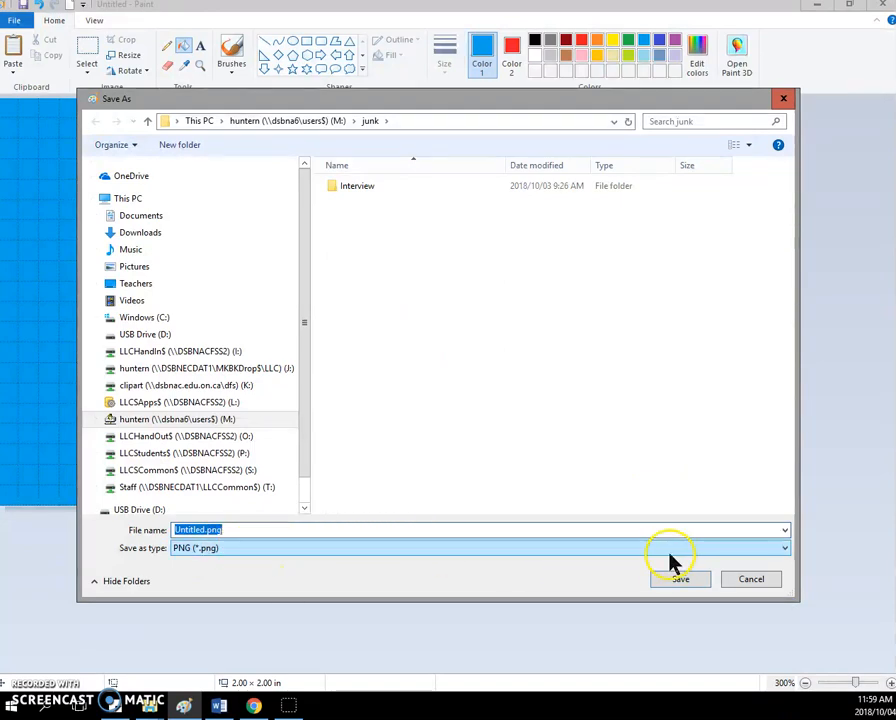
click(784, 548)
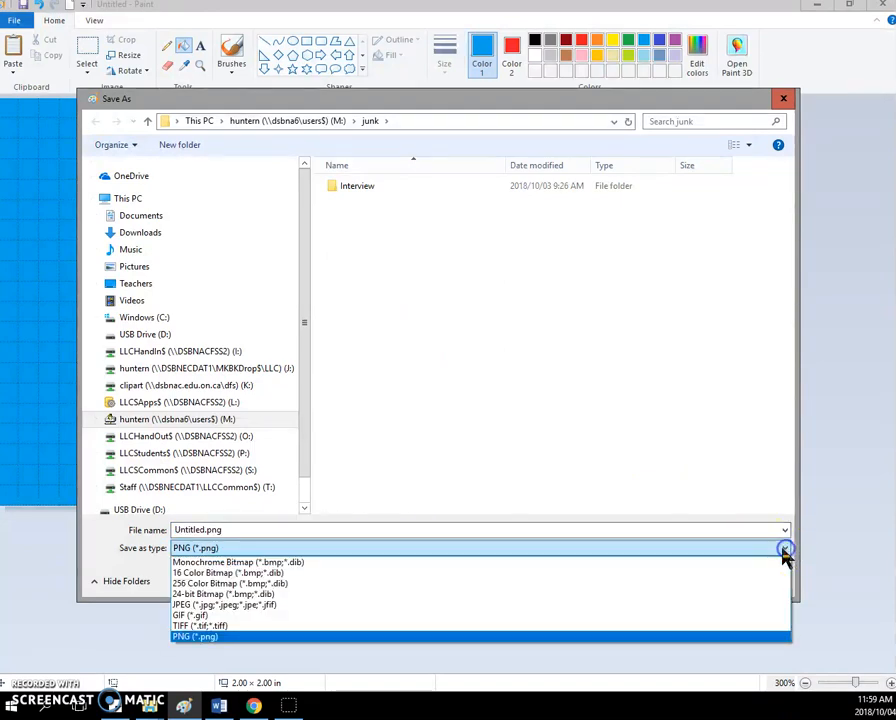
mouse_move(250, 616)
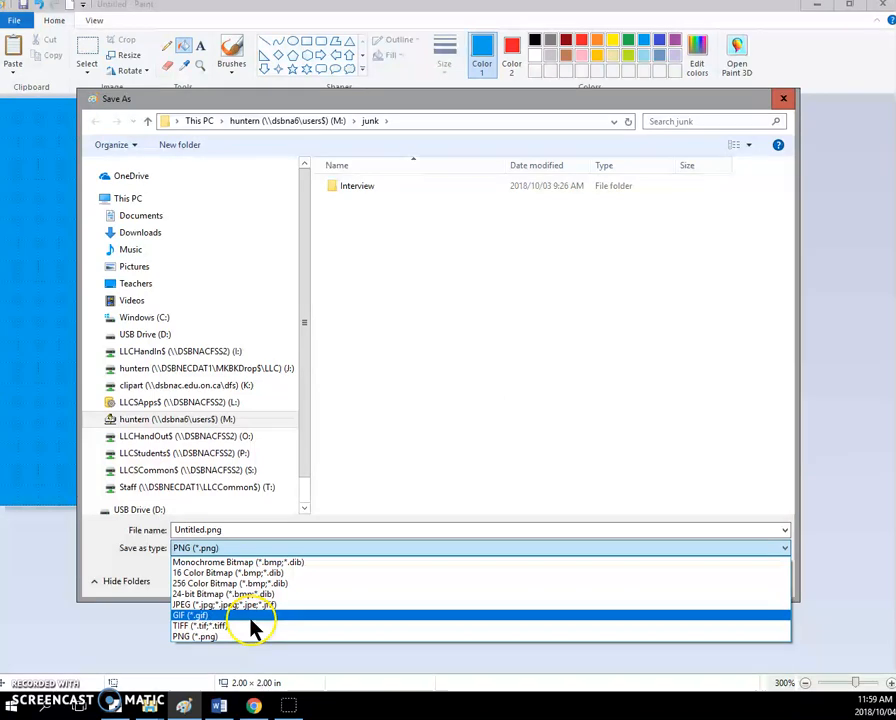
click(222, 604)
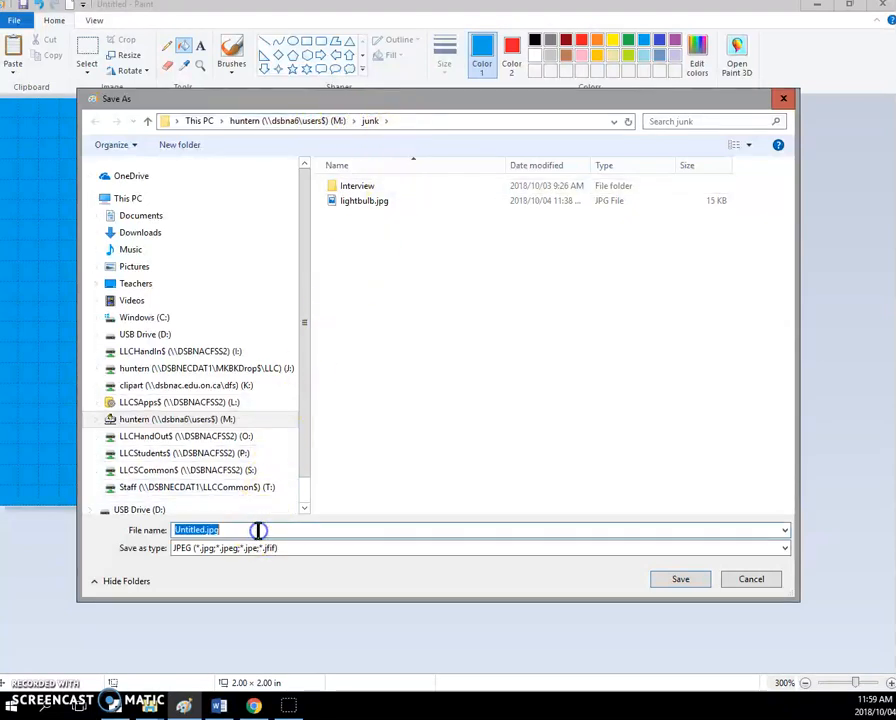
text(apple)
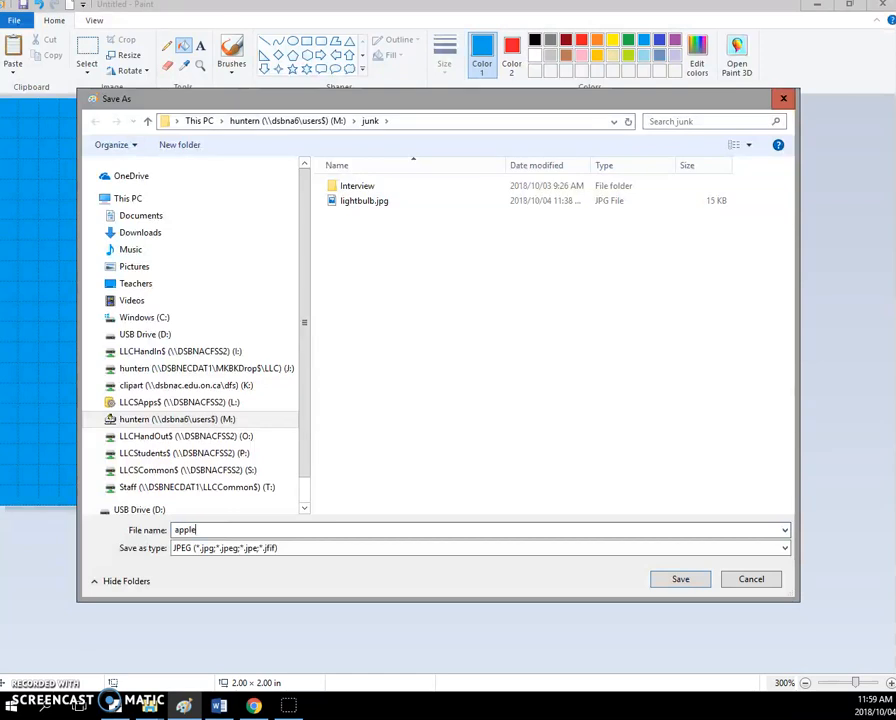
Save the apple picture as apple.jpg in the junk folder
click(680, 580)
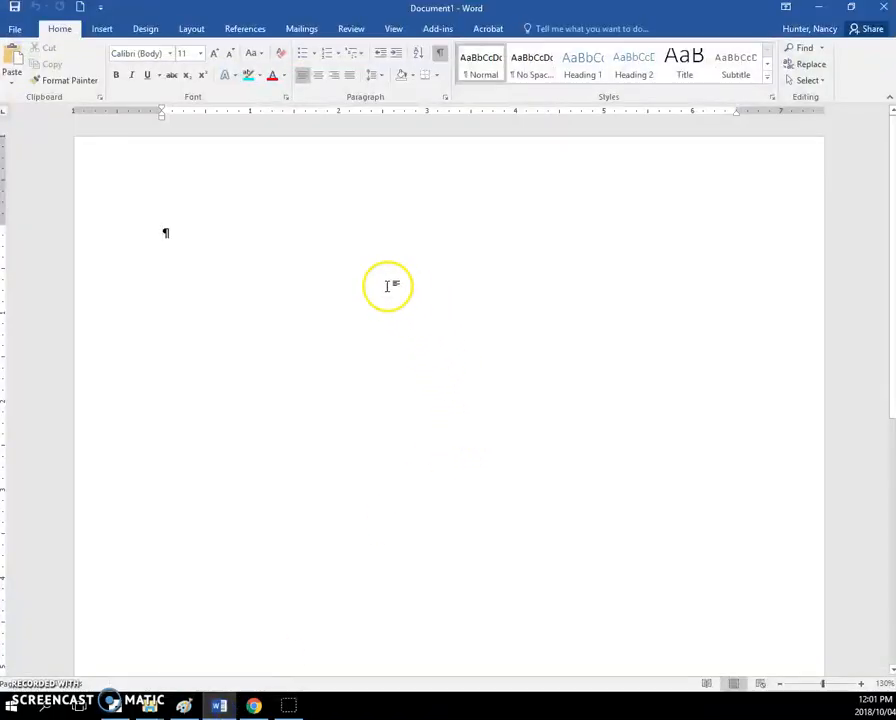
mouse_move(304, 276)
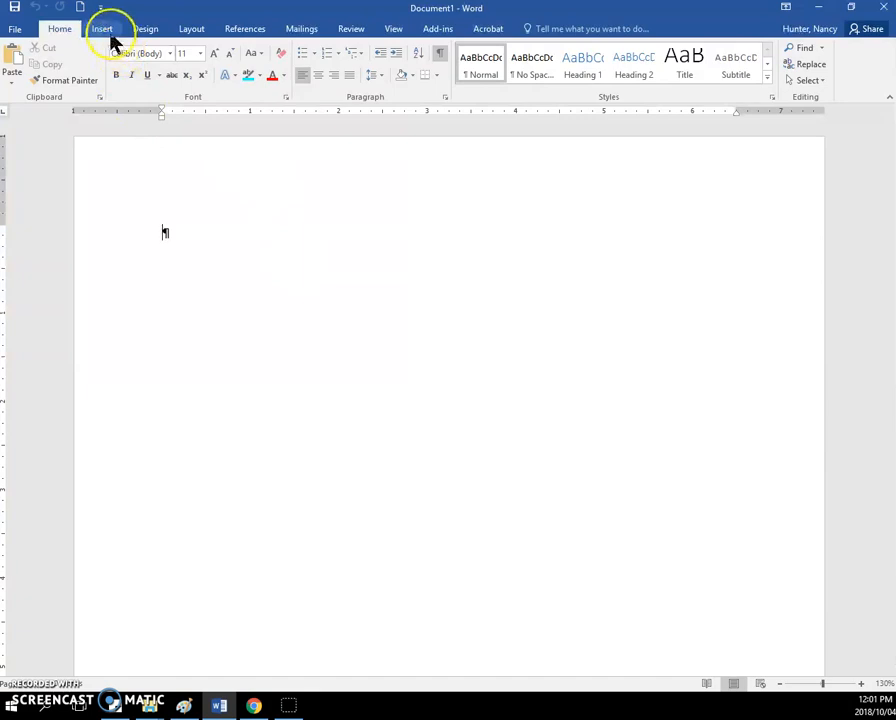
Insert apple.jpg from the M: drive junk folder into the blank document
click(102, 28)
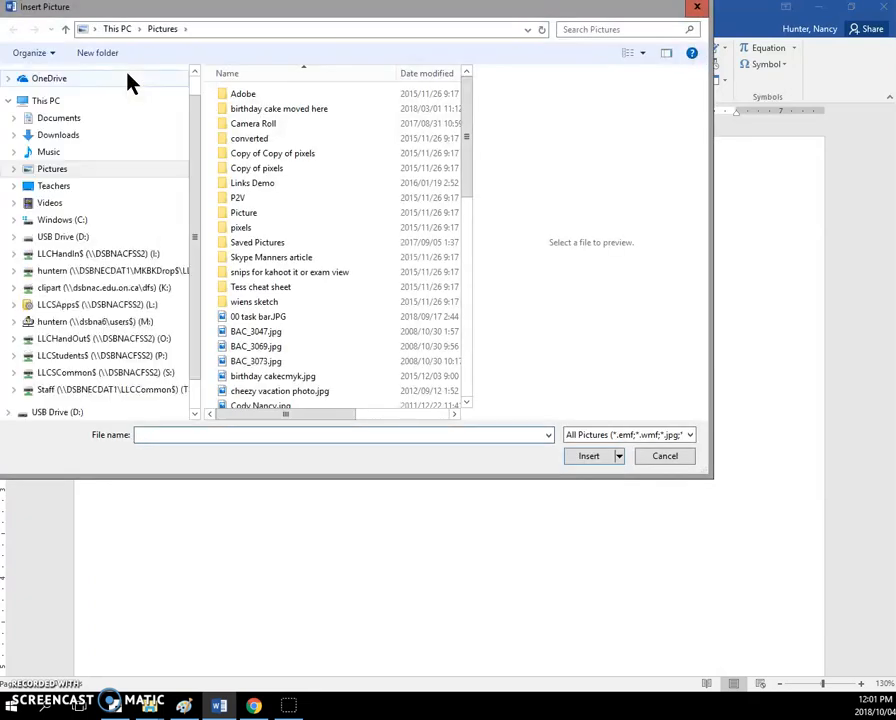
mouse_move(132, 328)
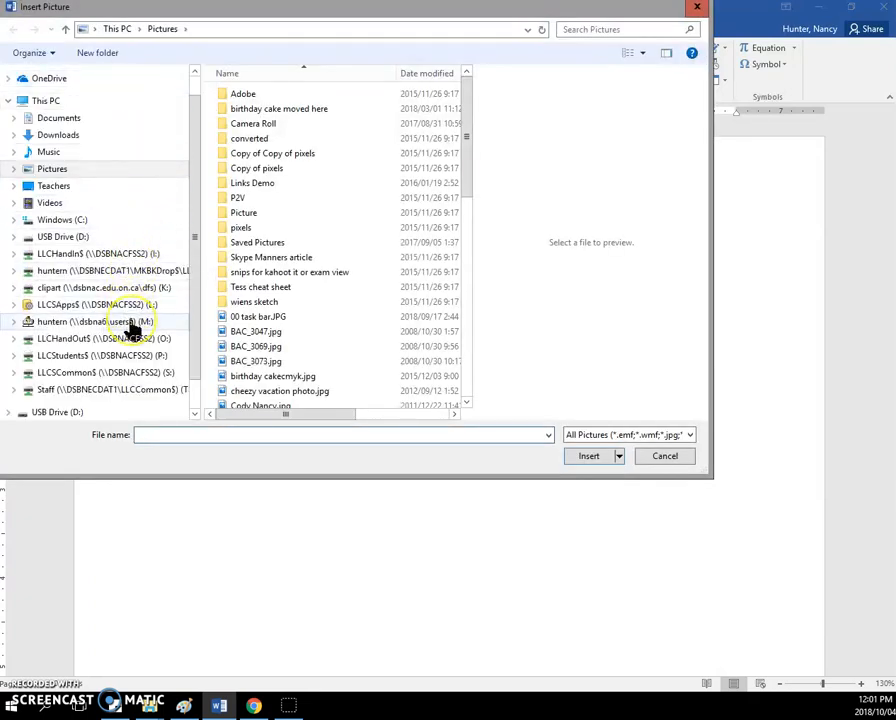
click(96, 320)
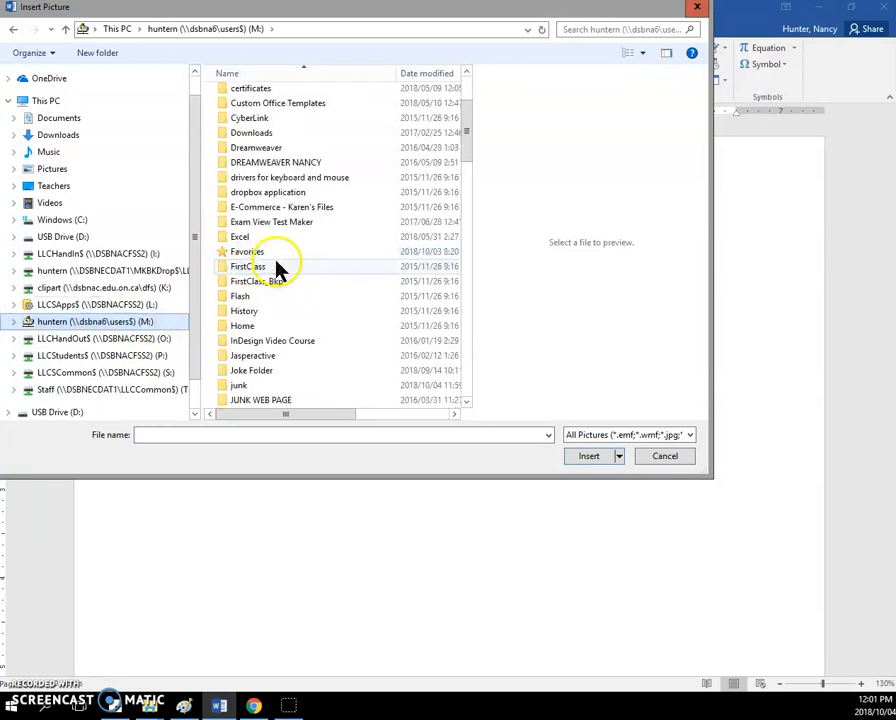
double_click(238, 384)
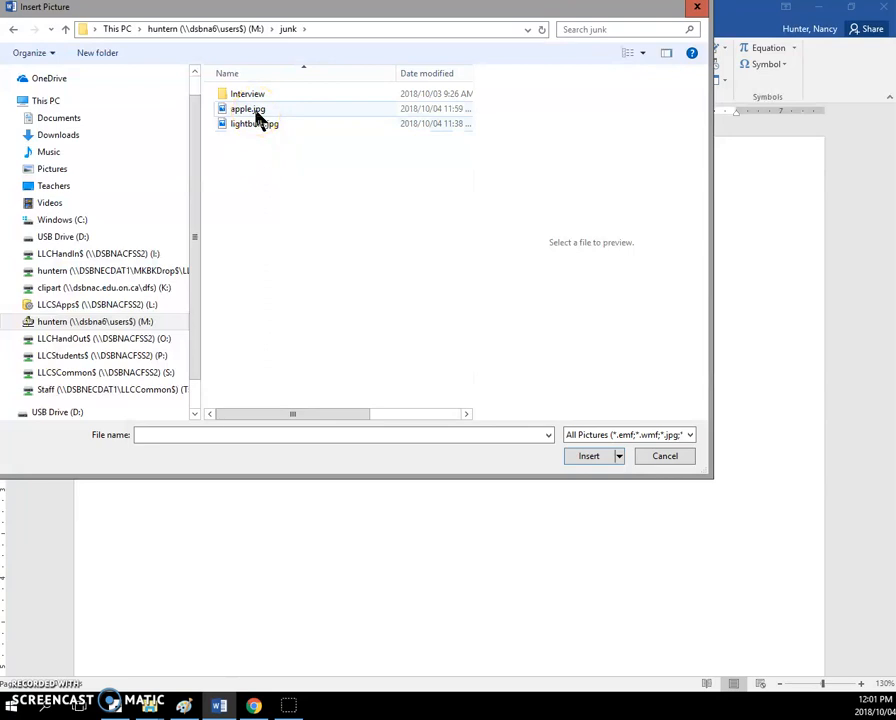
click(248, 108)
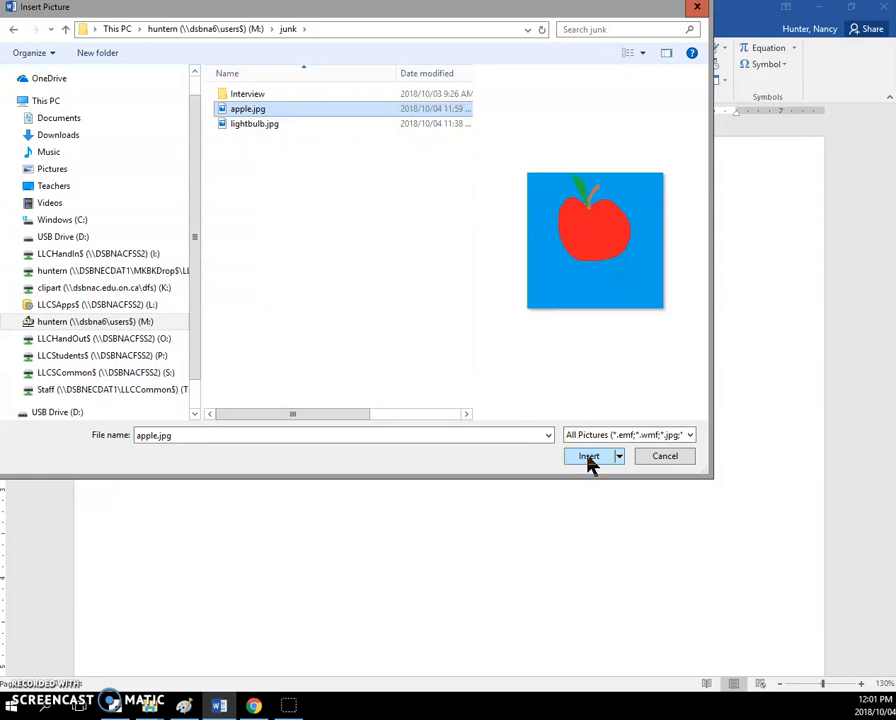
click(588, 456)
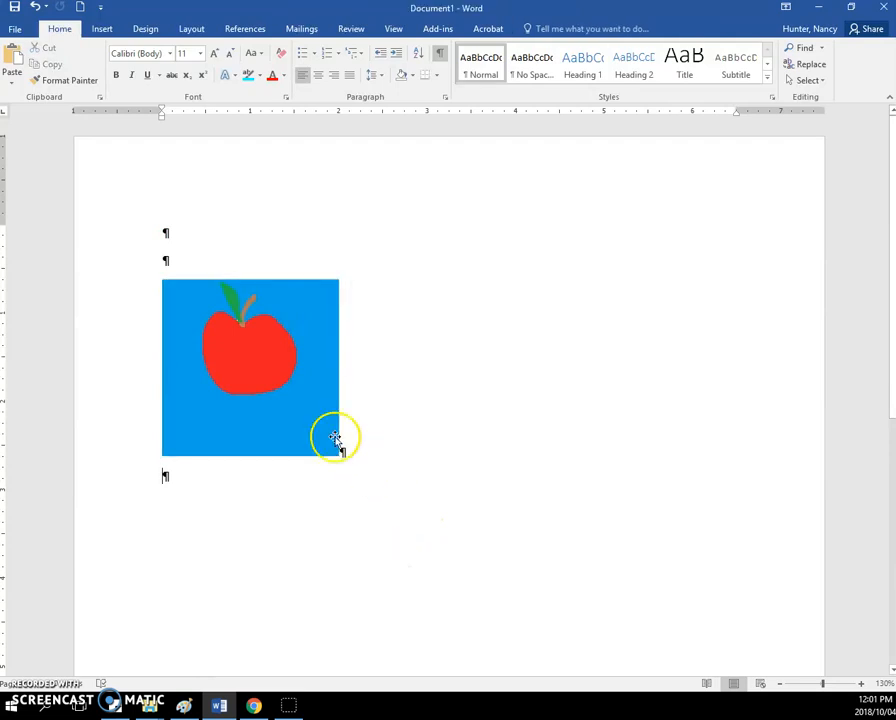
Drag the apple picture's corner handle to a smaller, moderate square size
click(250, 368)
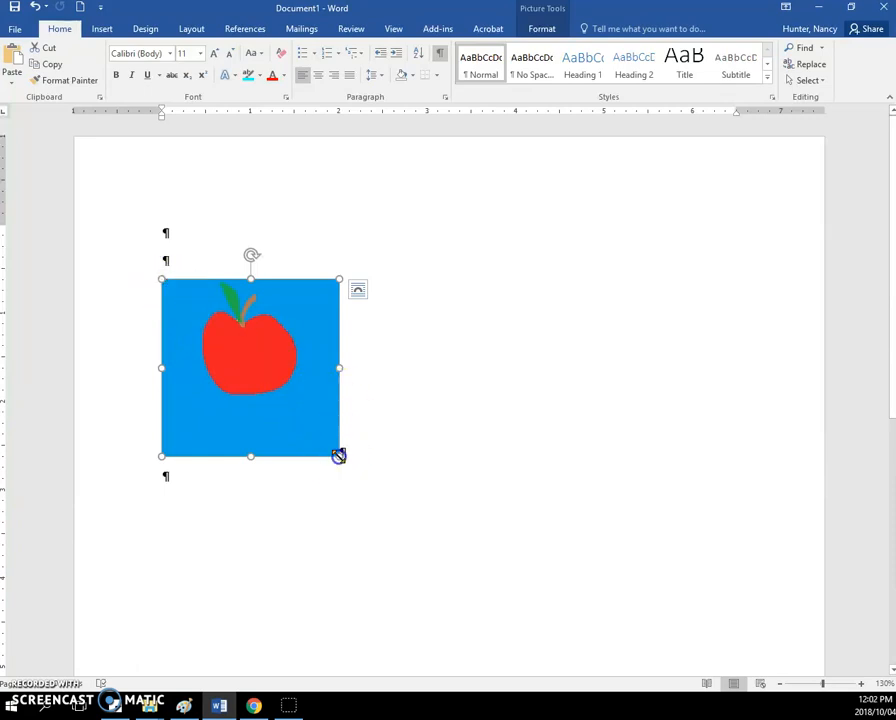
drag(340, 456, 290, 404)
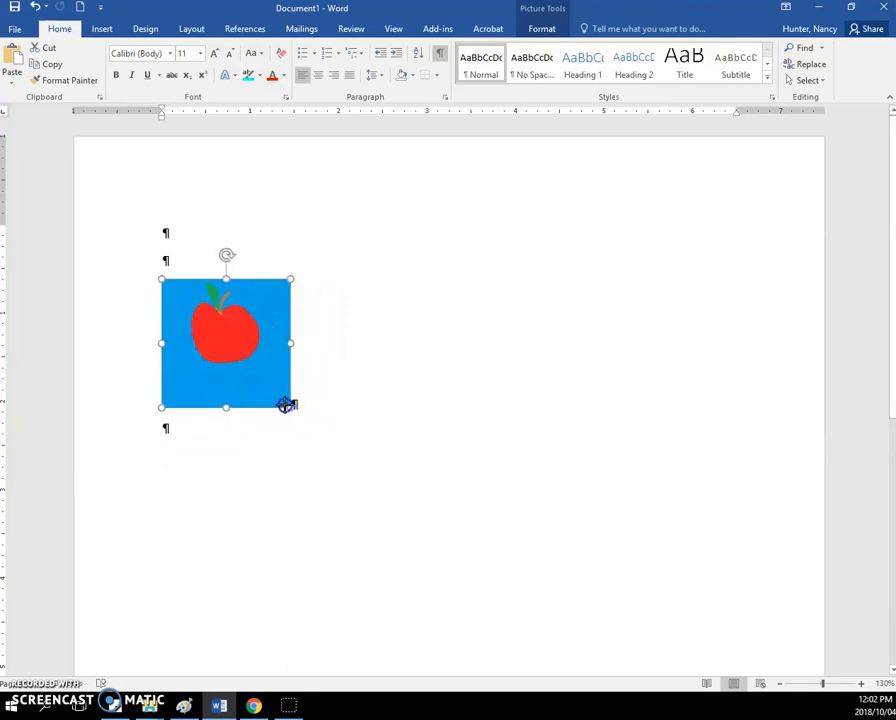
drag(290, 404, 226, 336)
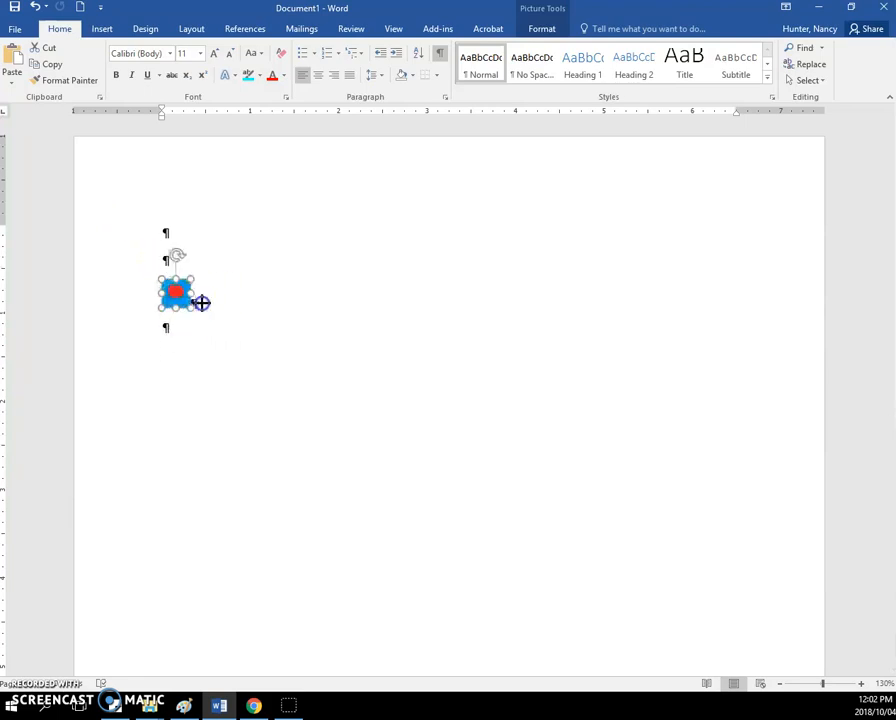
drag(200, 304, 256, 370)
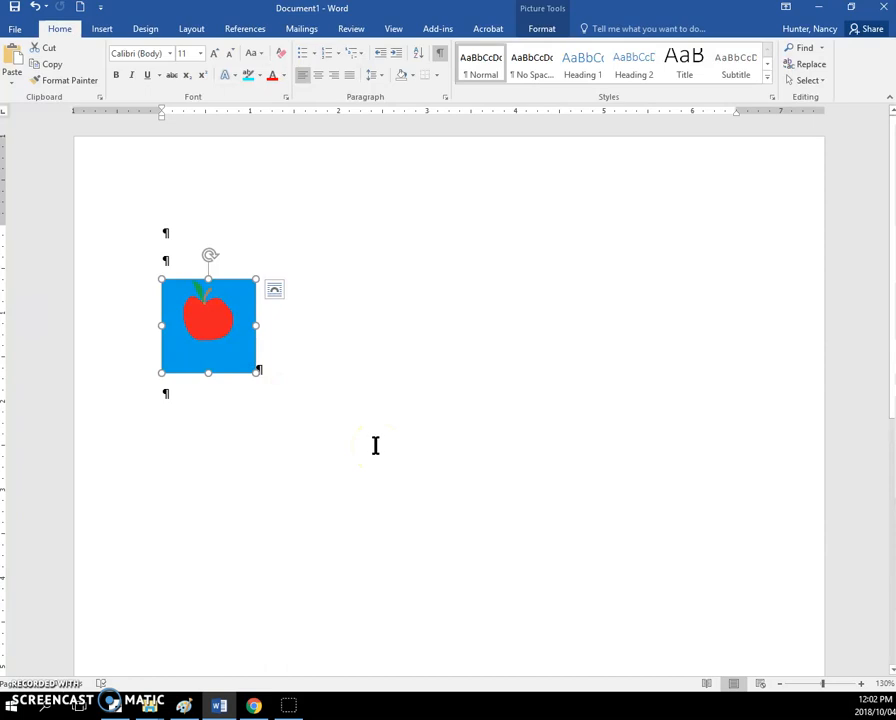
click(320, 548)
text(1)
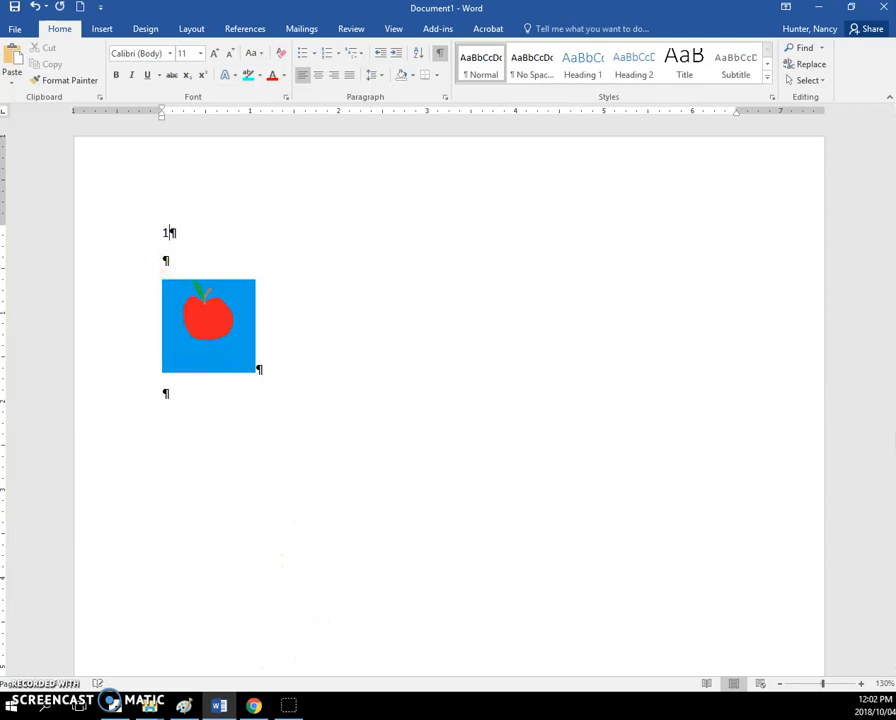
Type '1 jpeg file' and 'Document word' as two lines above the picture
text(jpeg fil)
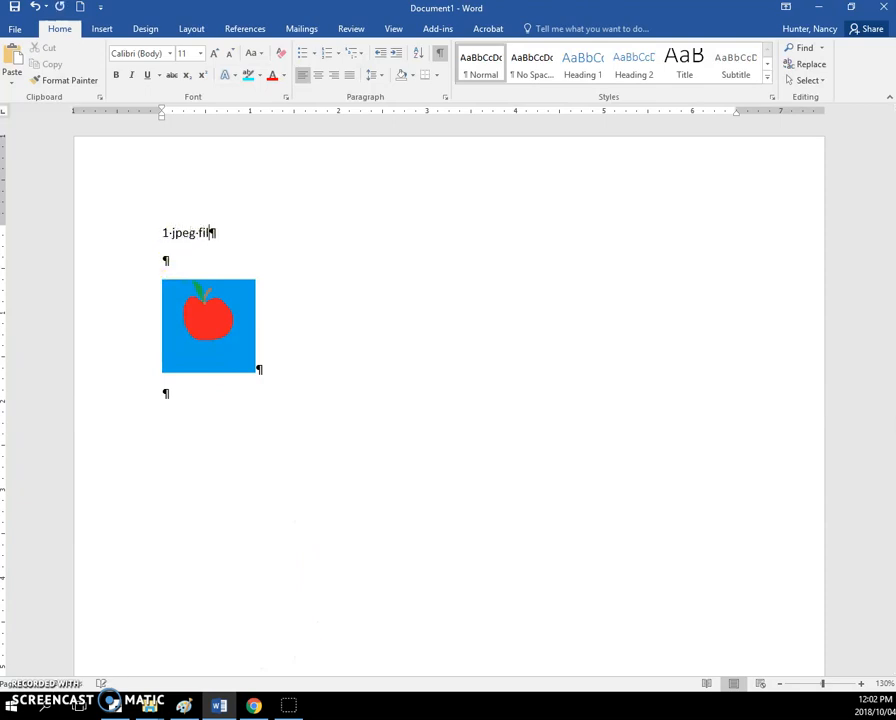
text(e)
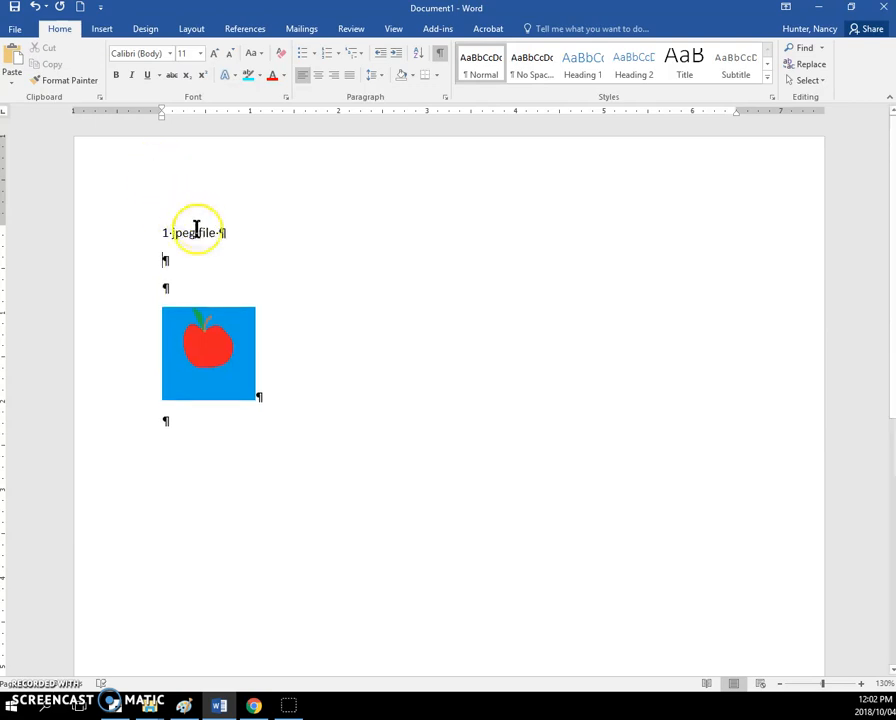
text(d)
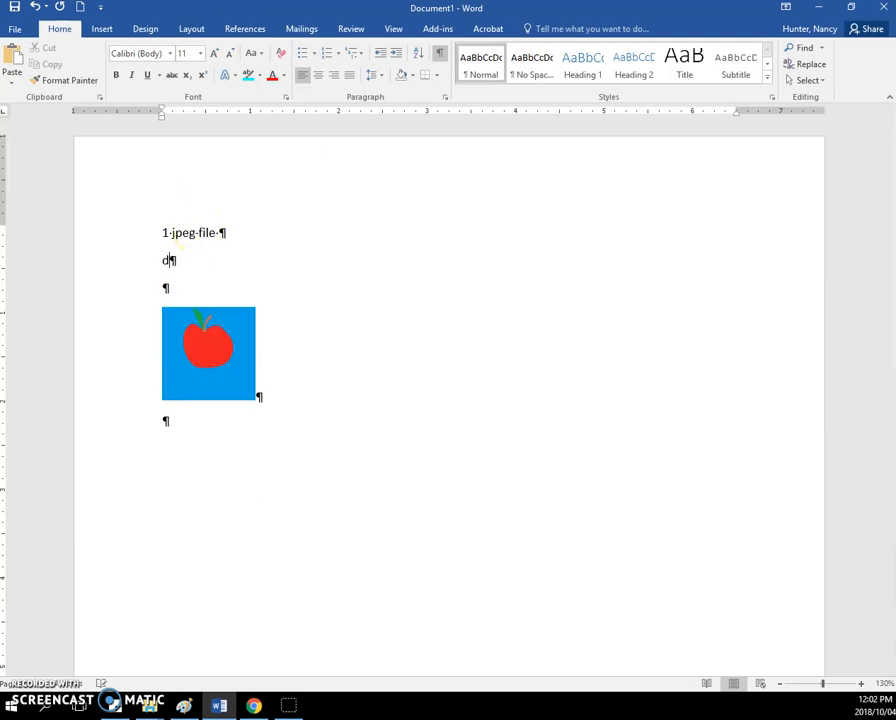
text(ocument)
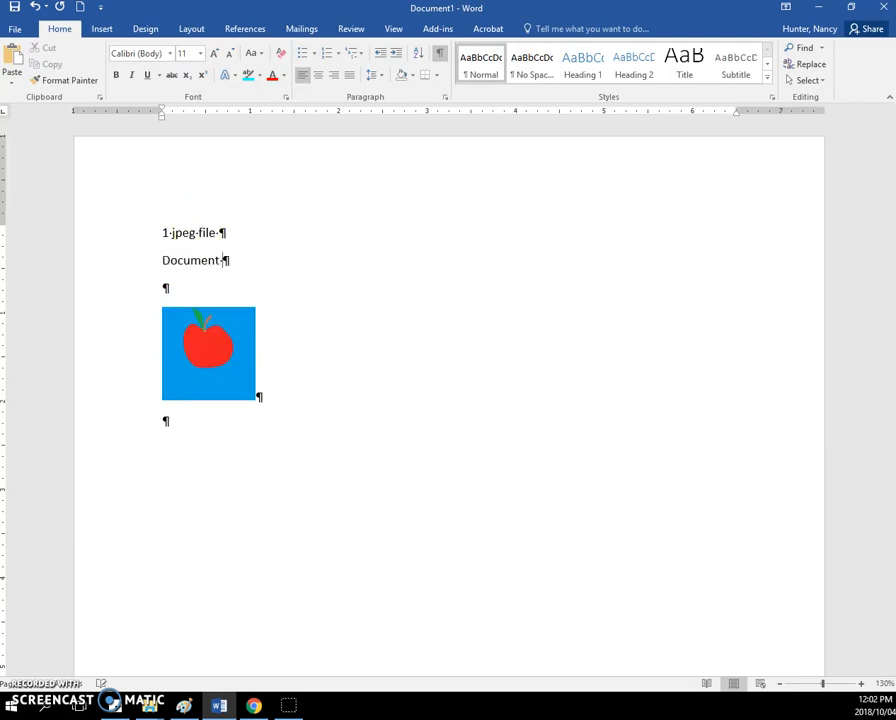
text(word)
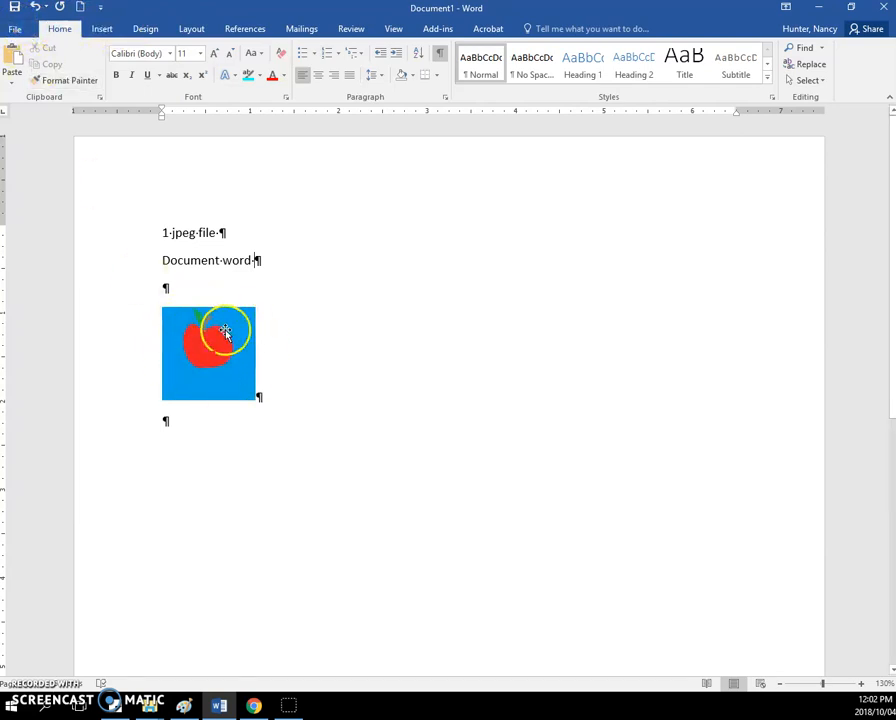
Start Save As and browse to the junk folder on the personal network drive
click(16, 28)
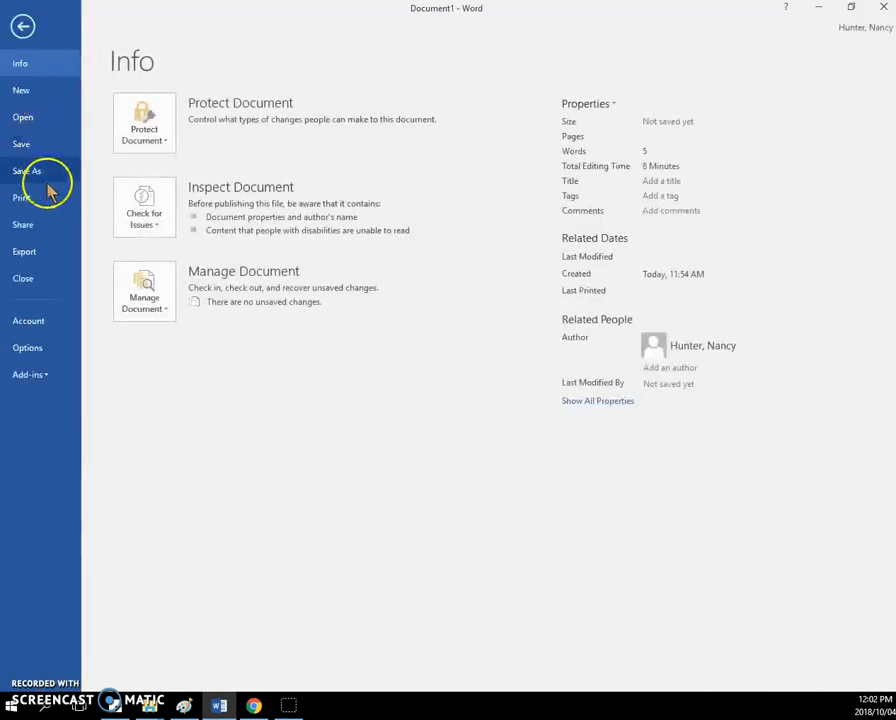
click(28, 170)
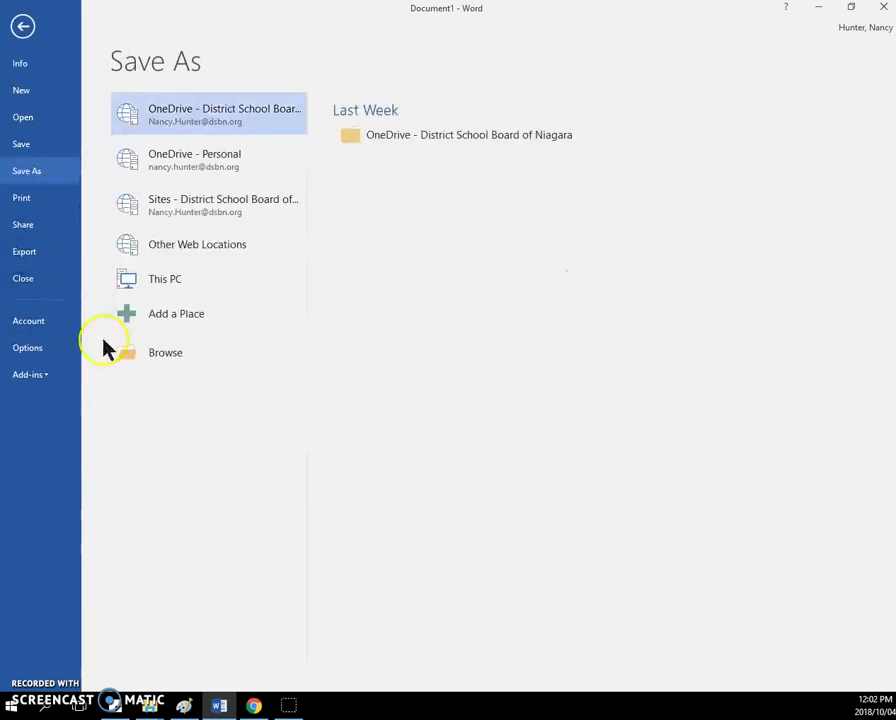
click(164, 352)
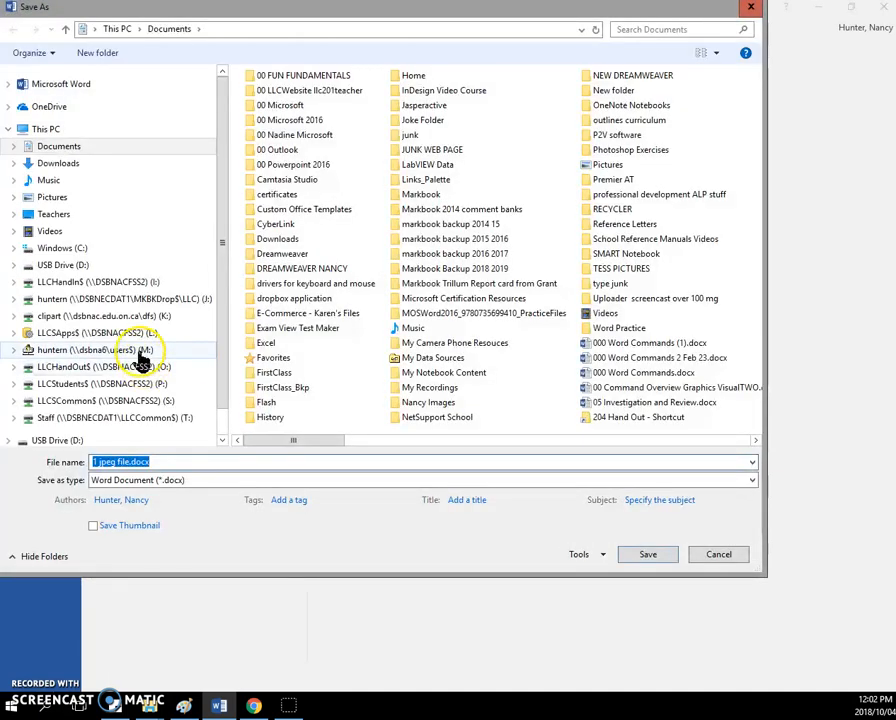
double_click(94, 348)
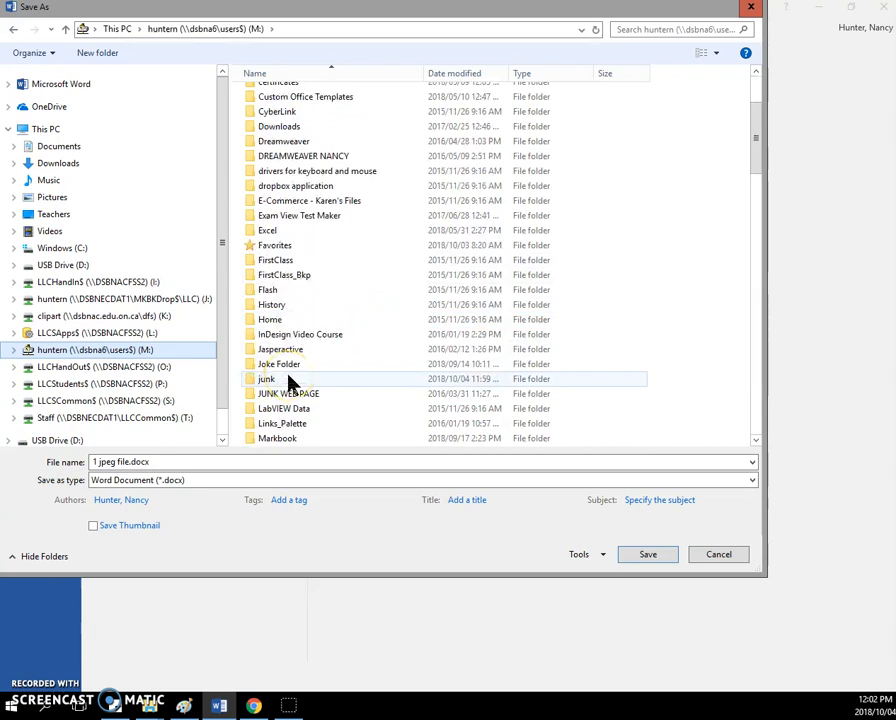
double_click(266, 378)
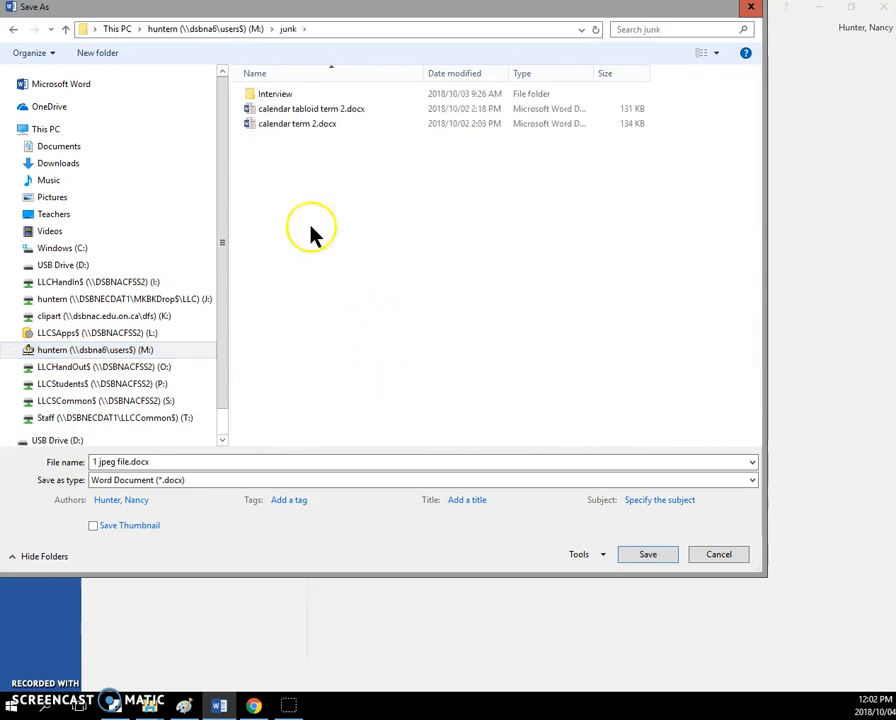
mouse_move(348, 190)
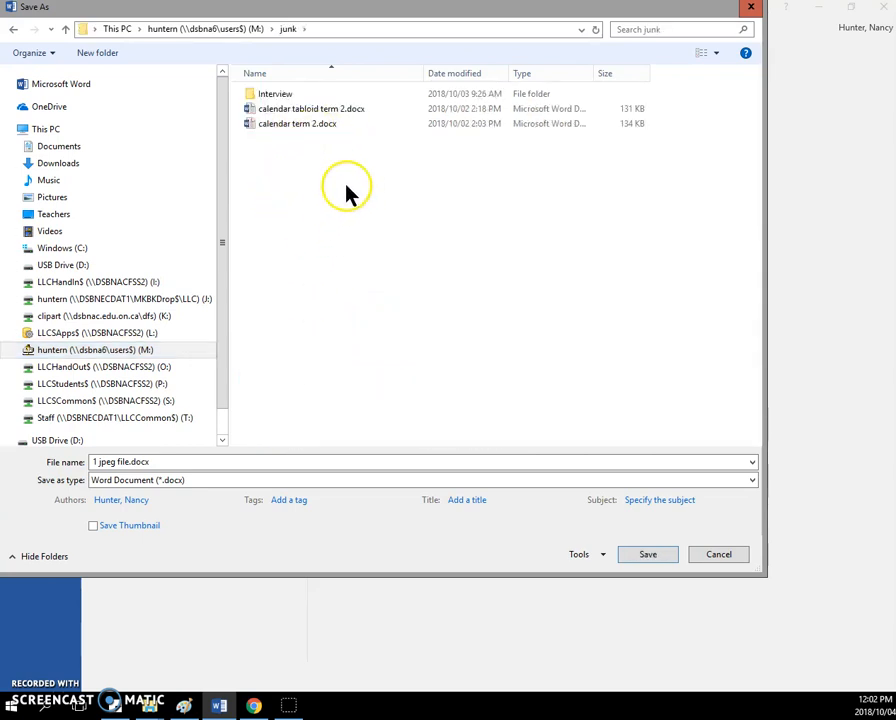
mouse_move(310, 156)
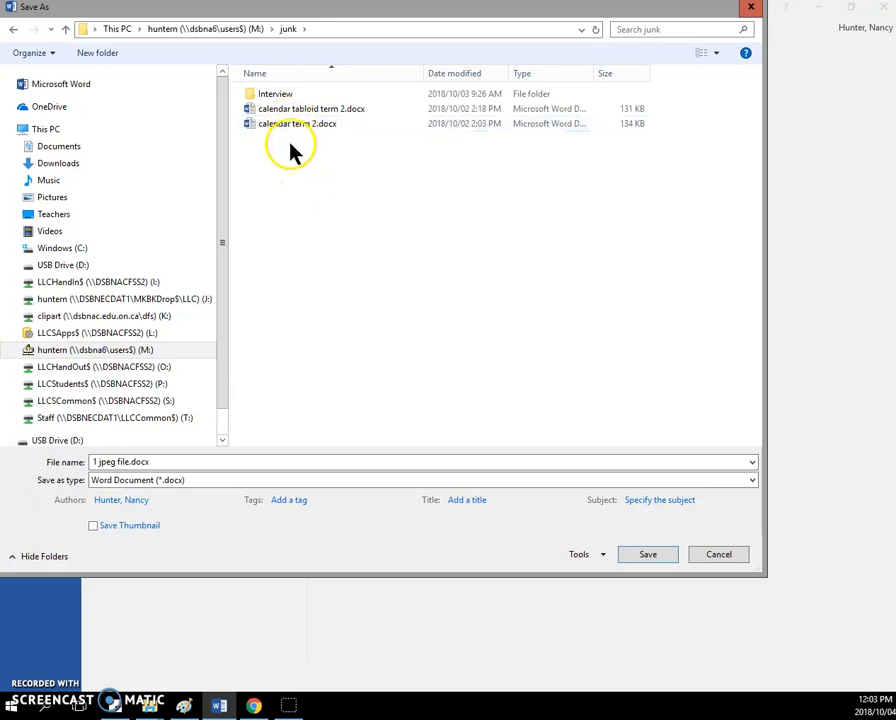
Replace the suggested name with 'apple word file' and save the document
click(164, 460)
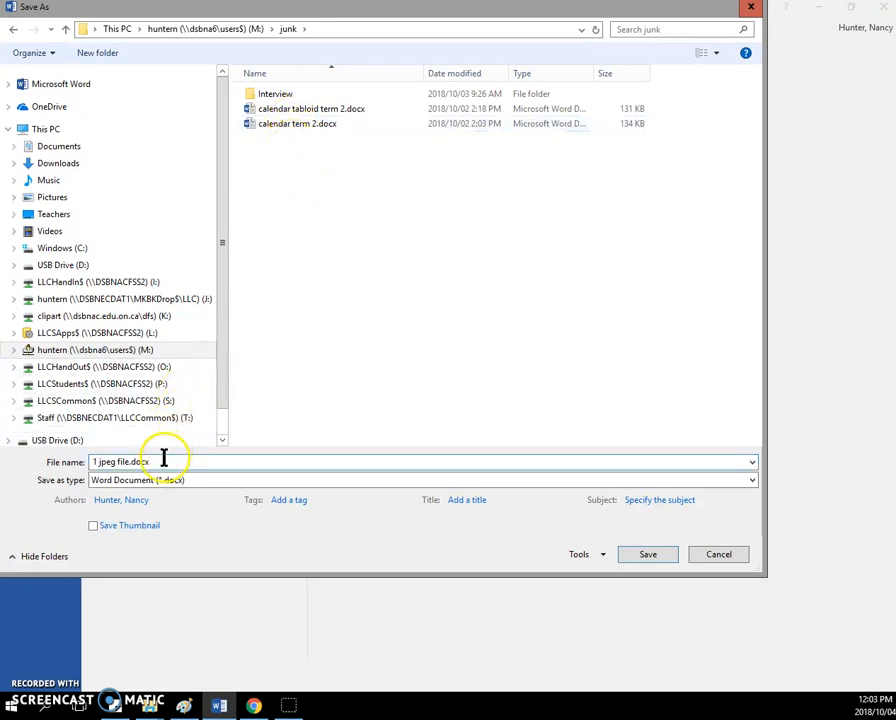
triple_click(120, 460)
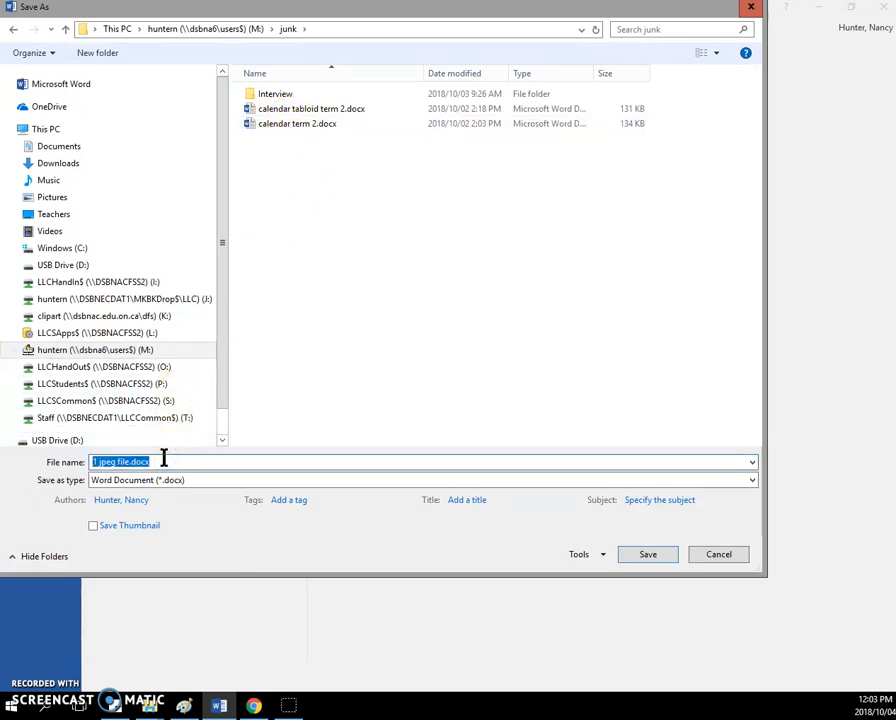
text(apple)
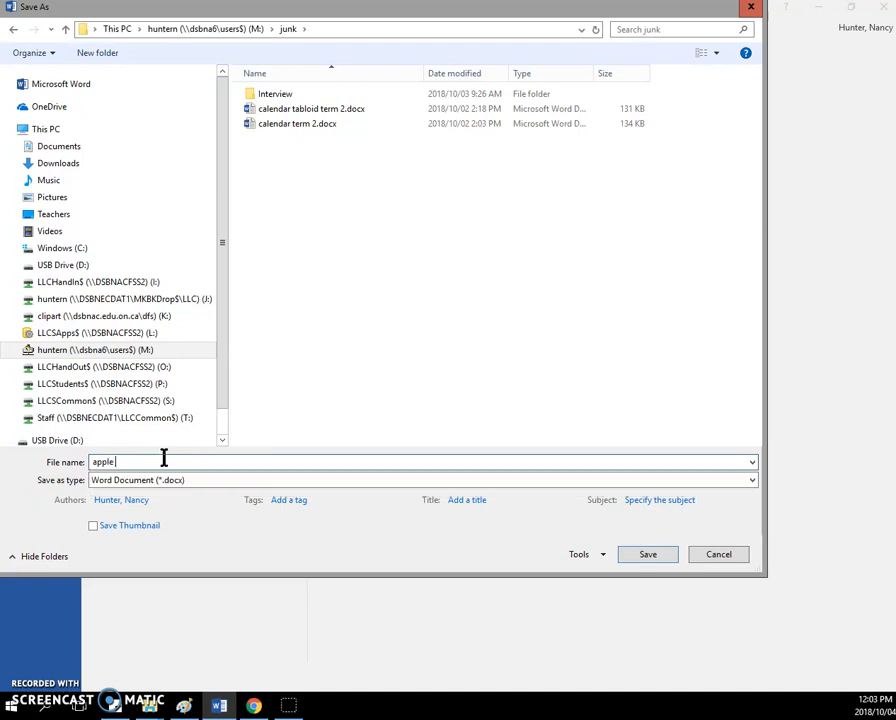
text(word)
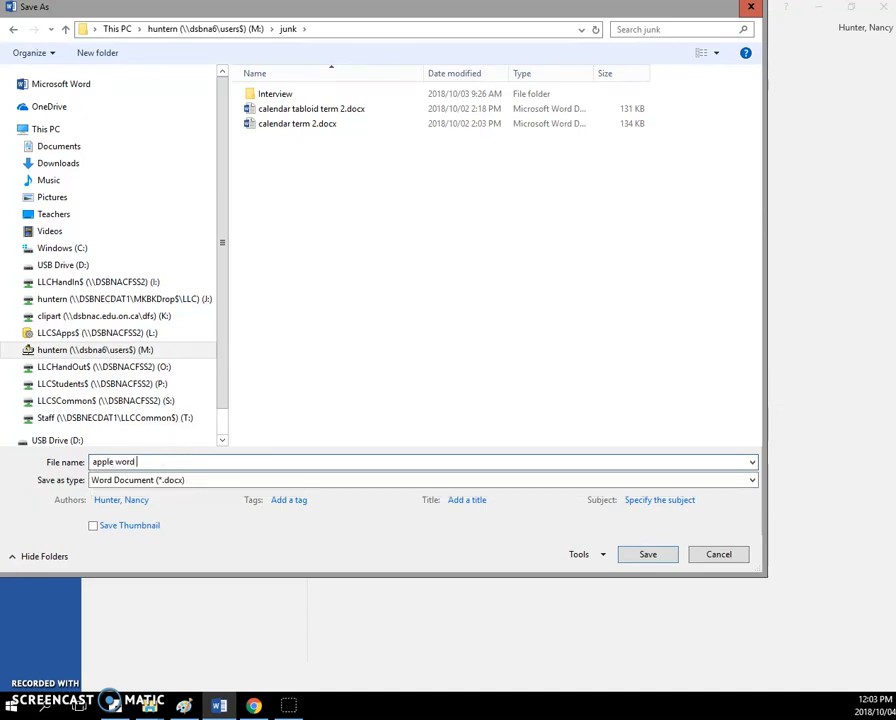
text(file)
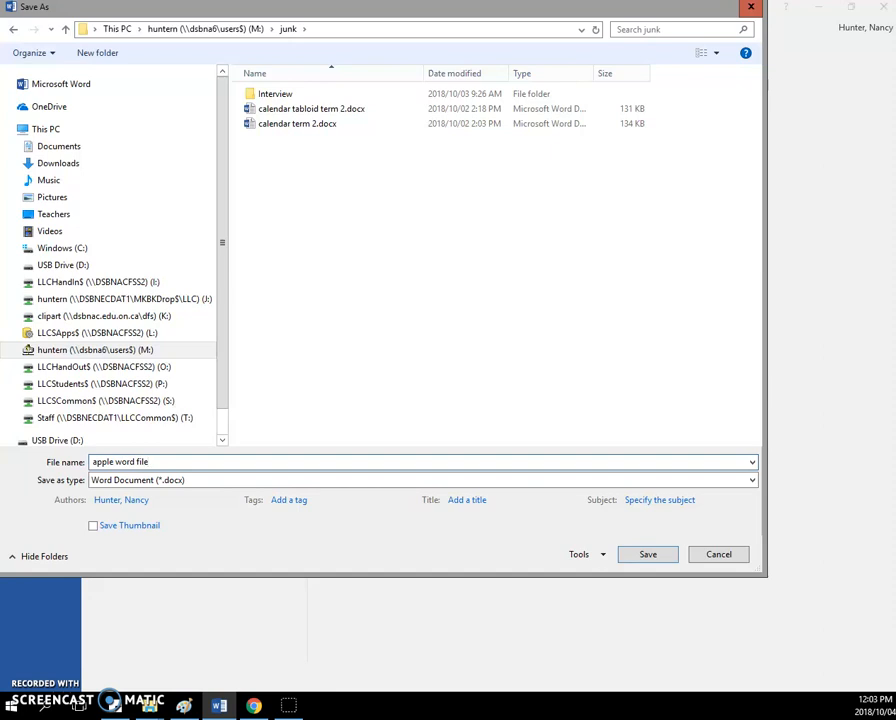
click(648, 554)
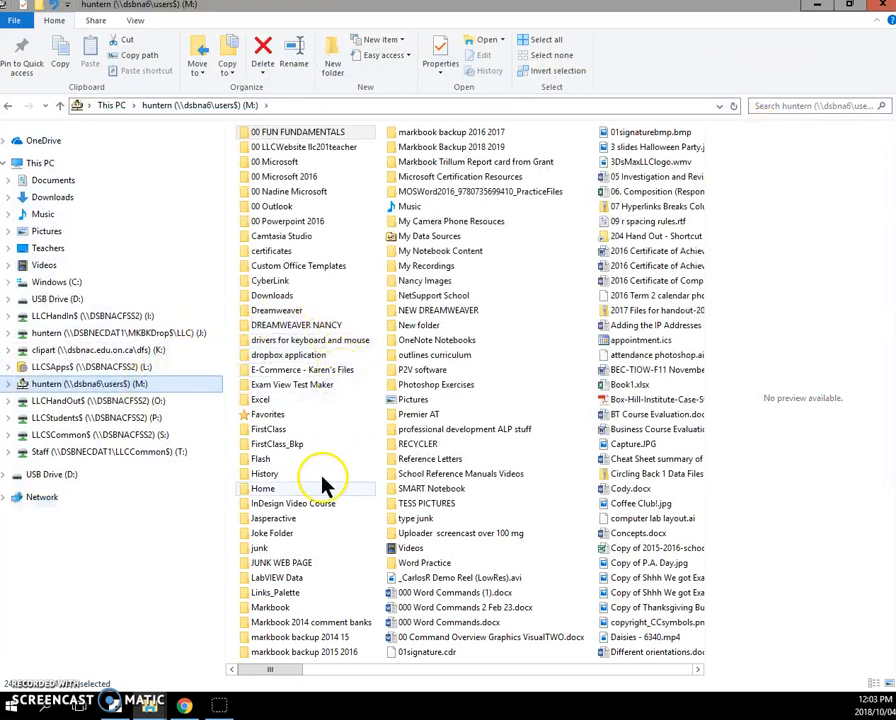
Show the junk folder as large icons with apple.jpg and apple word file.docx visible
double_click(260, 548)
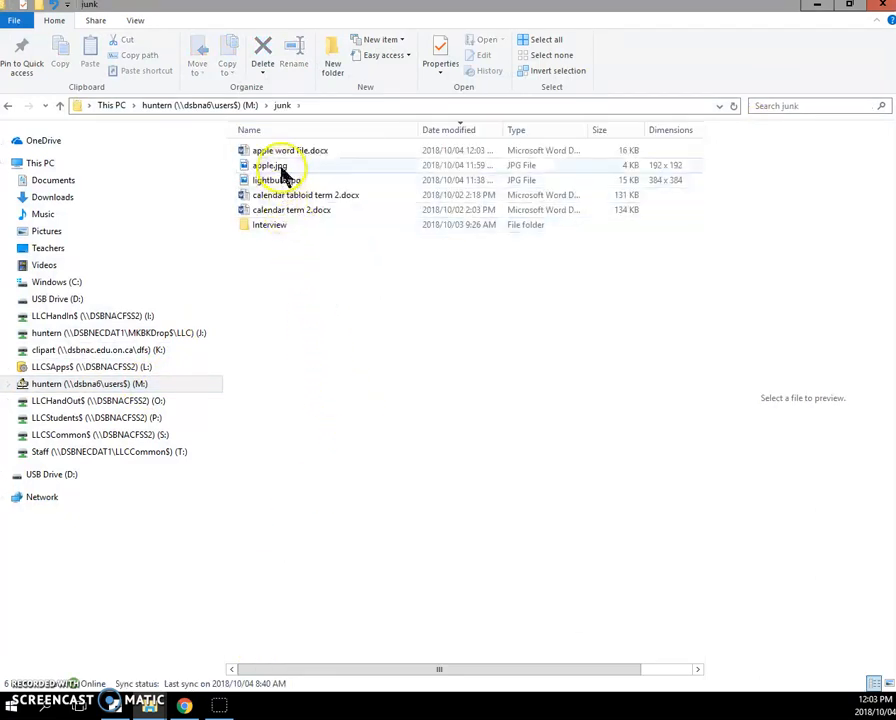
click(136, 20)
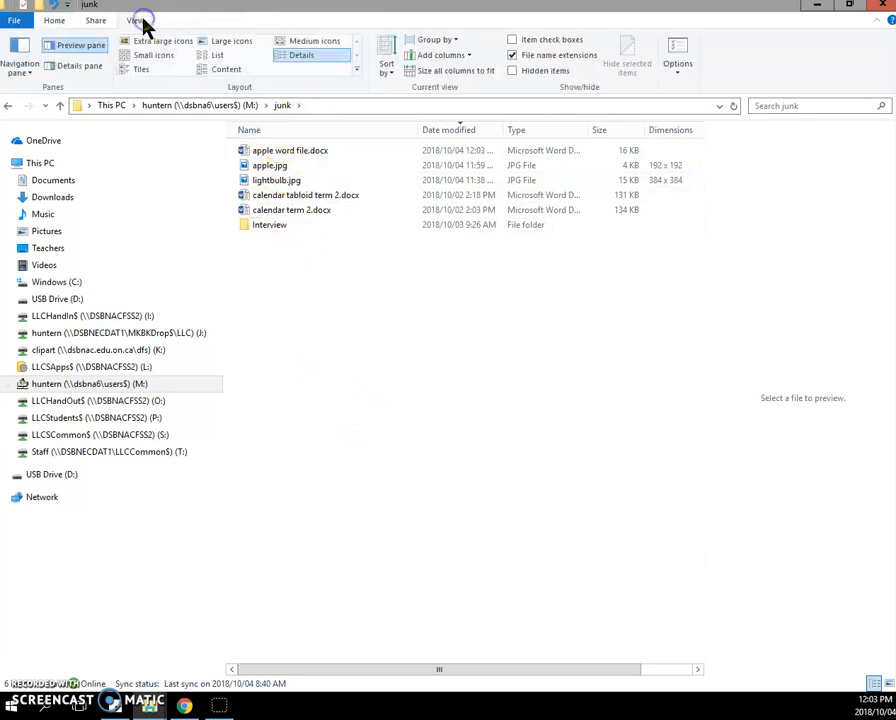
click(232, 40)
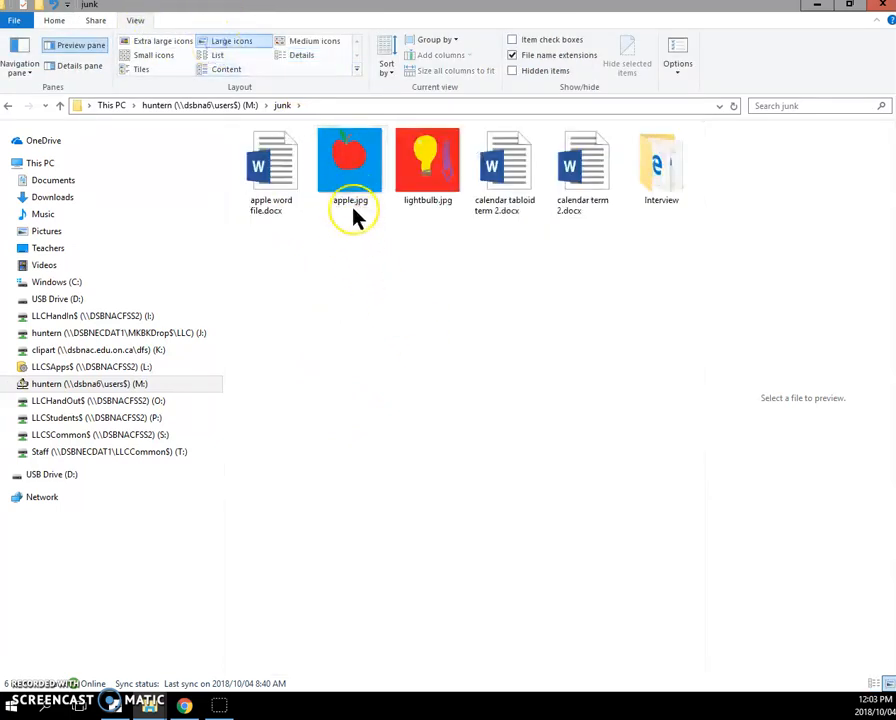
click(350, 160)
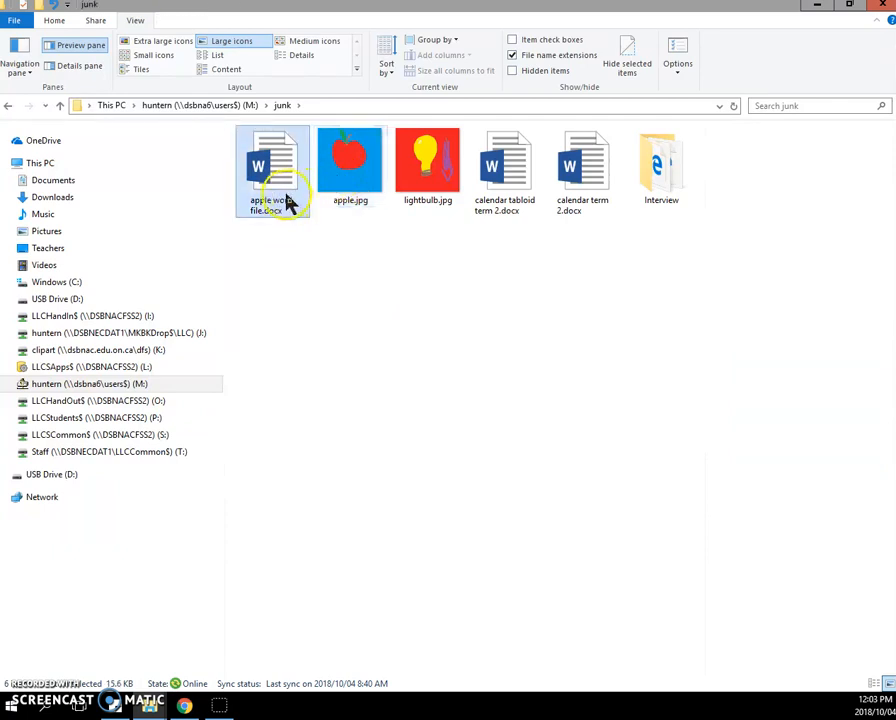
click(272, 170)
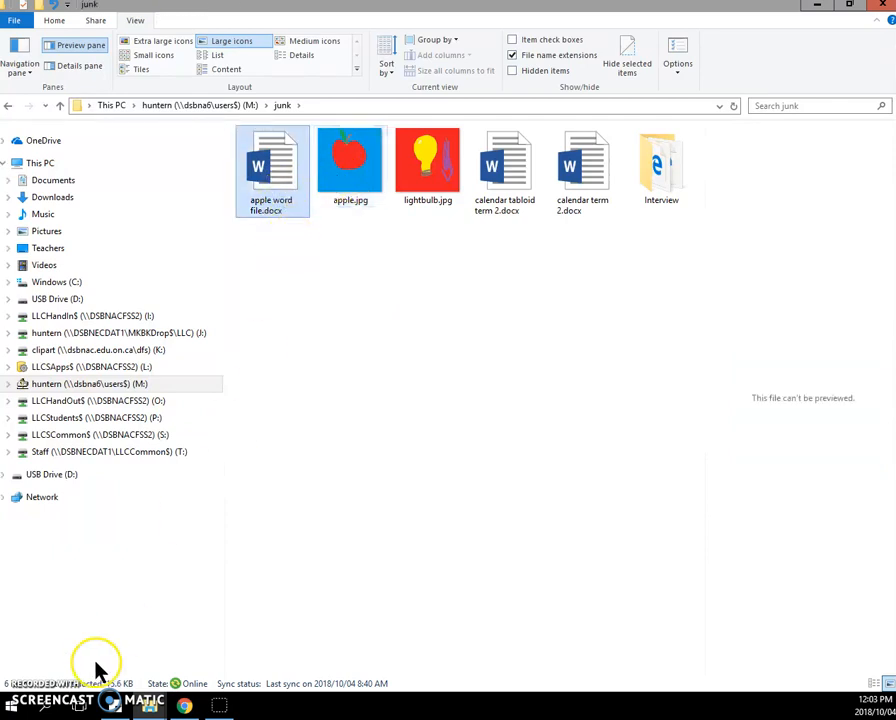